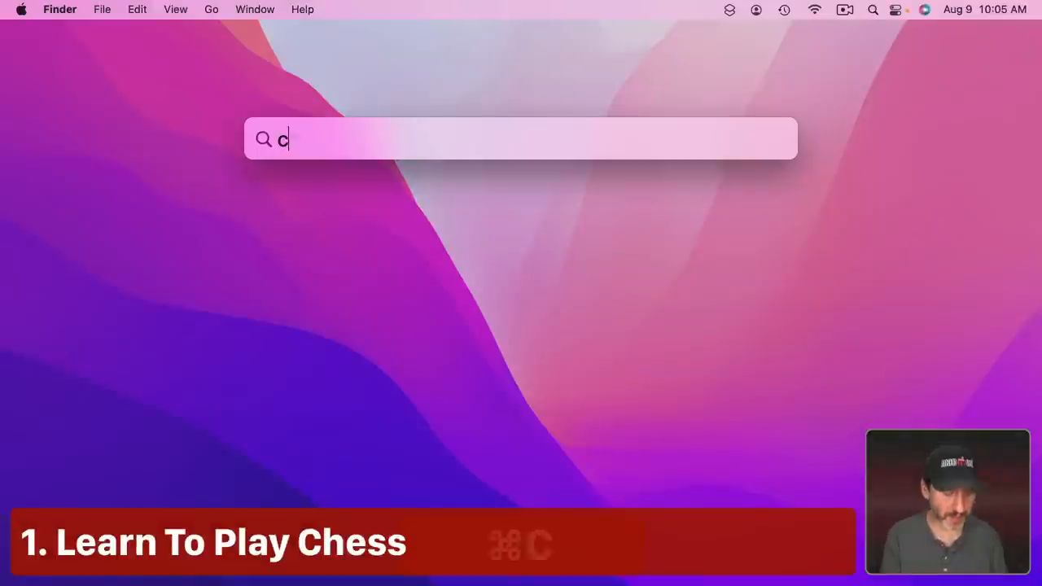
# - Launch Chess and play White's pawn d2 to d4, letting the computer answer d5
pyautogui.press('Return')
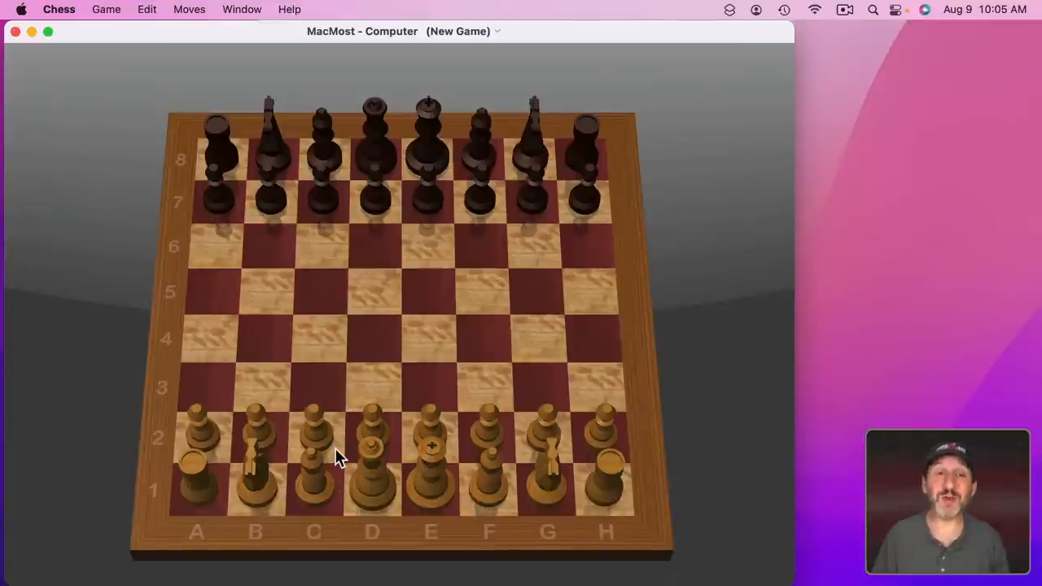
pyautogui.moveTo(427, 496)
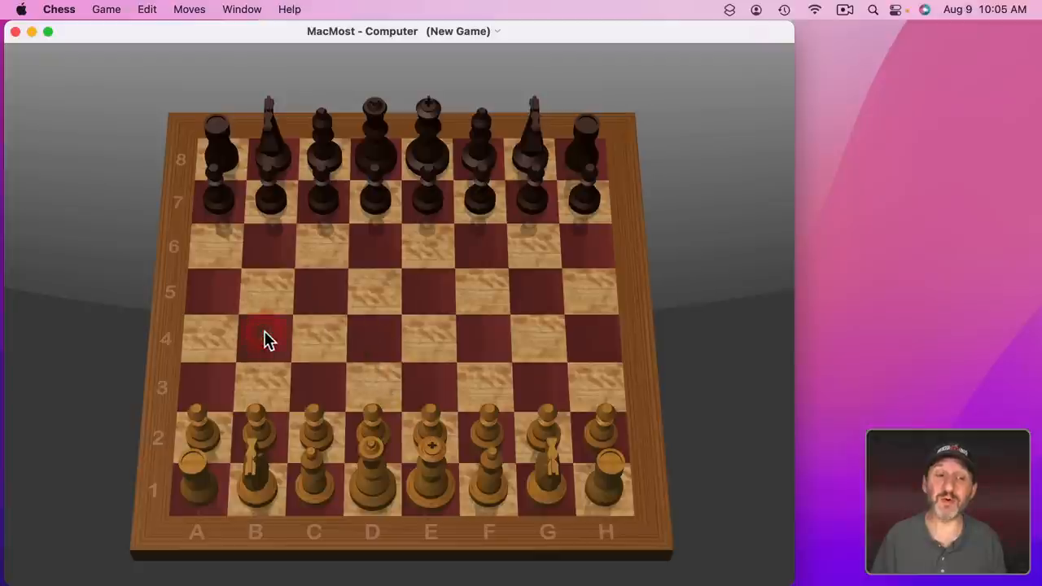
pyautogui.moveTo(373, 448); pyautogui.dragTo(373, 334)
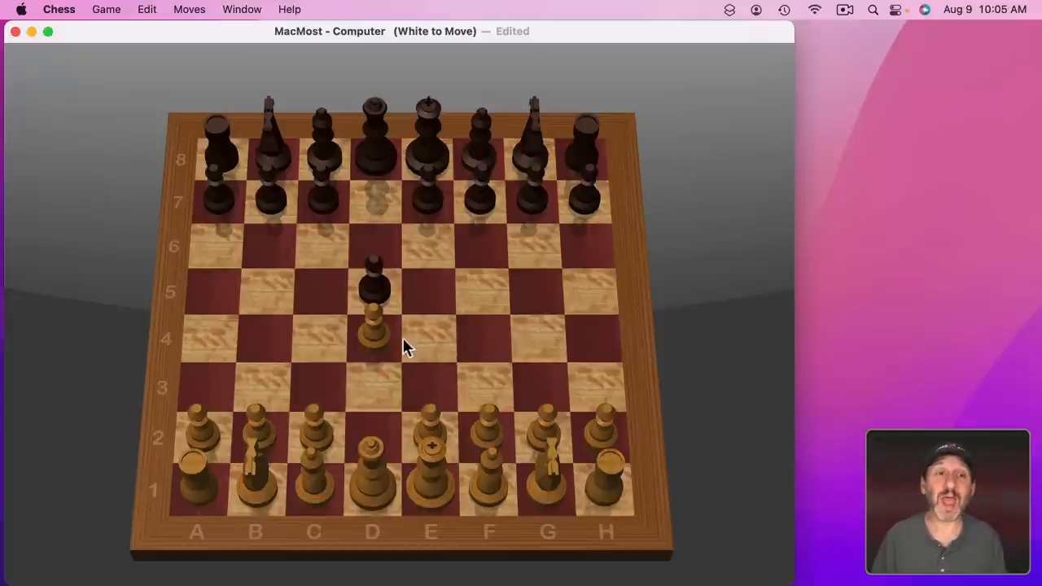
# - Check Show Hint in the Moves menu, then view the Chess preferences
pyautogui.click(189, 9)
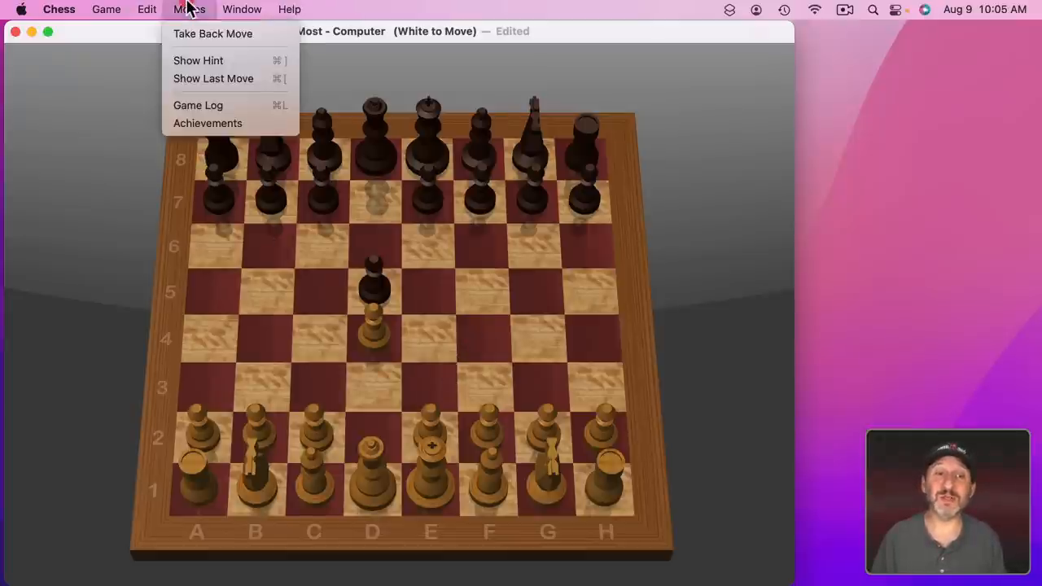
pyautogui.moveTo(198, 60)
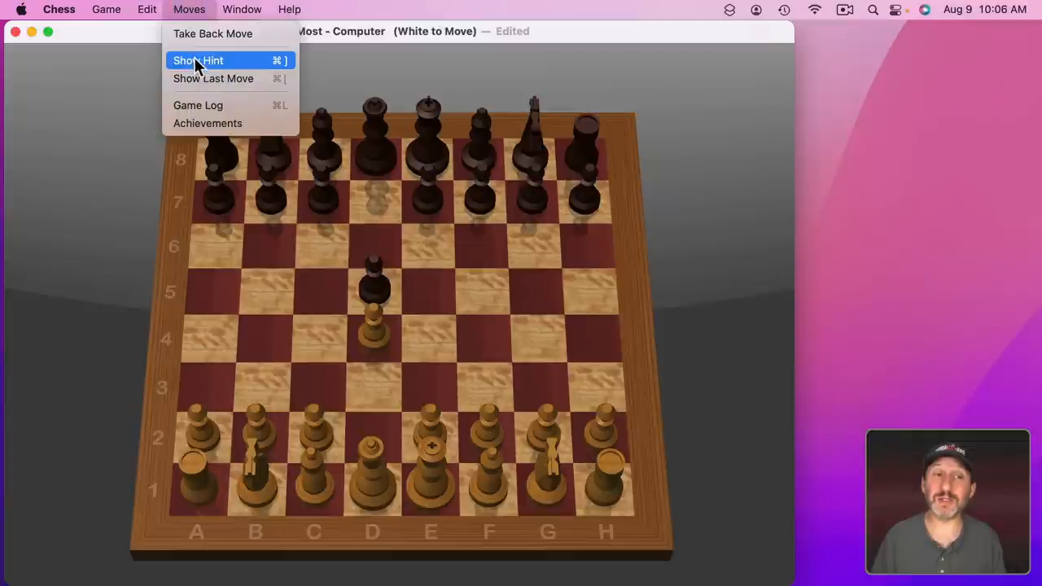
pyautogui.moveTo(213, 33)
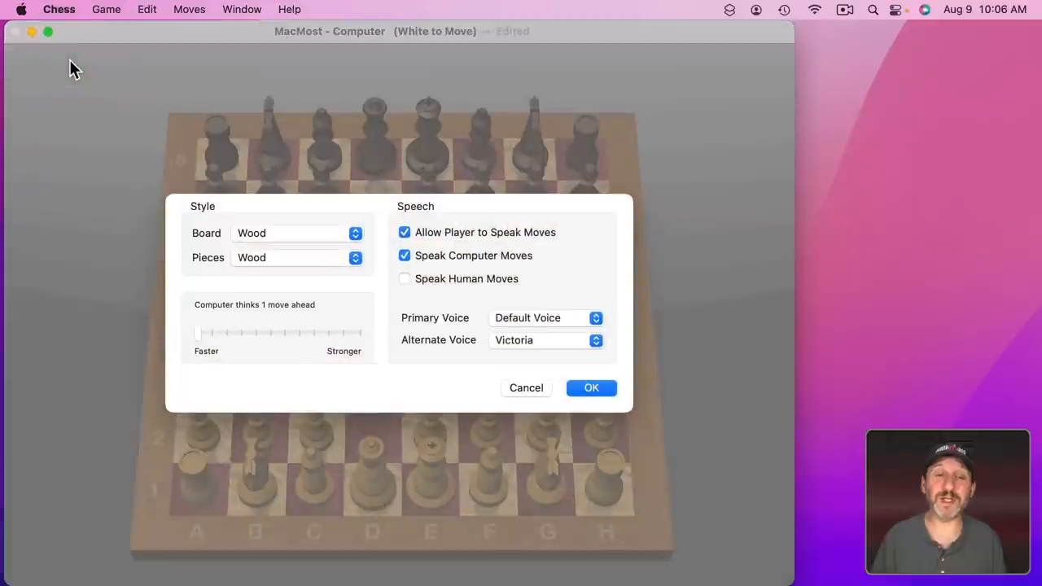
pyautogui.moveTo(195, 332); pyautogui.dragTo(213, 332)
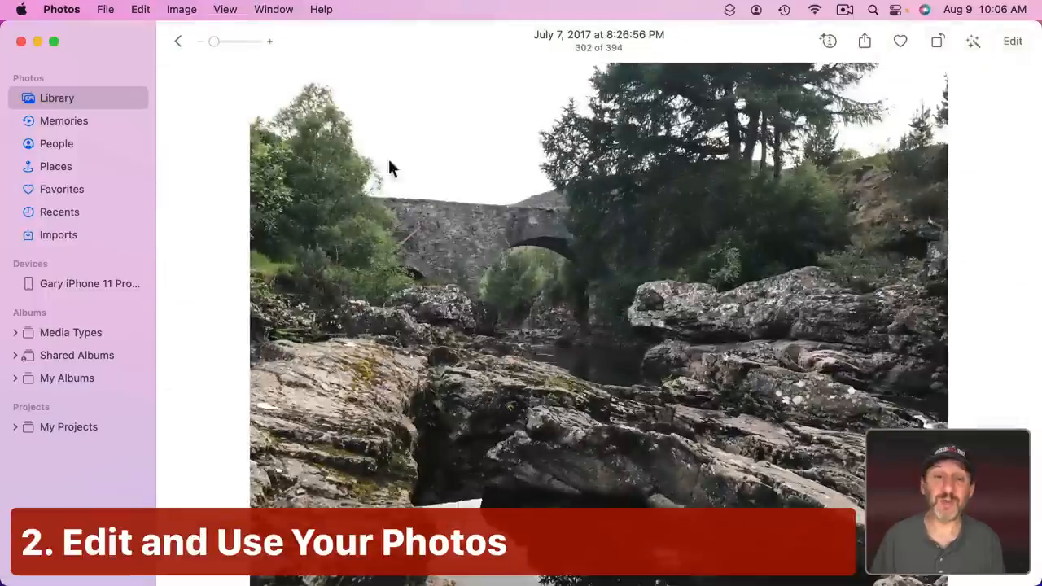
# - Edit the stone bridge photo, adjusting its Light and Color sliders
pyautogui.click(1013, 41)
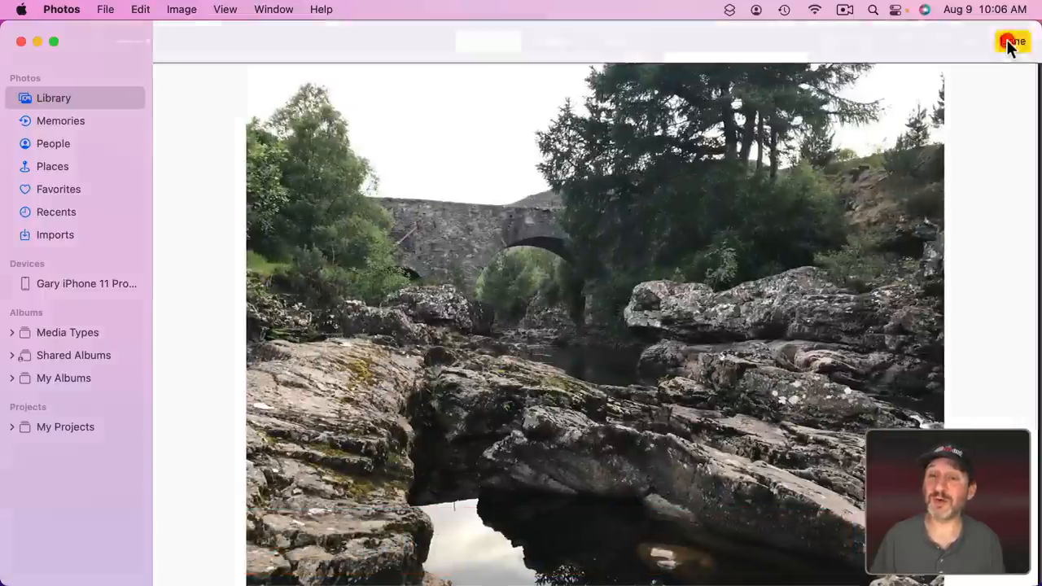
pyautogui.click(1013, 40)
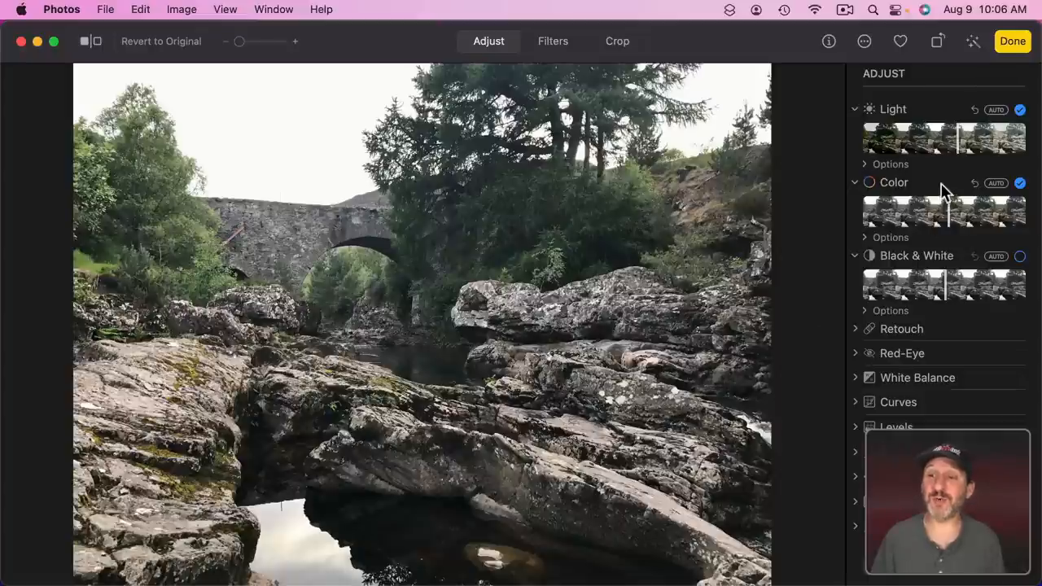
pyautogui.moveTo(993, 211)
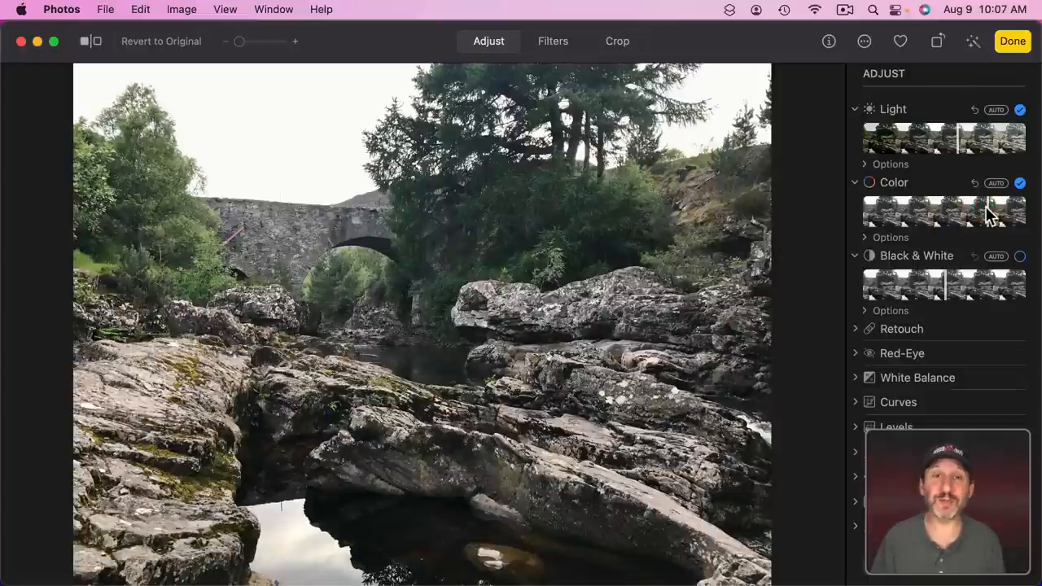
pyautogui.click(1011, 41)
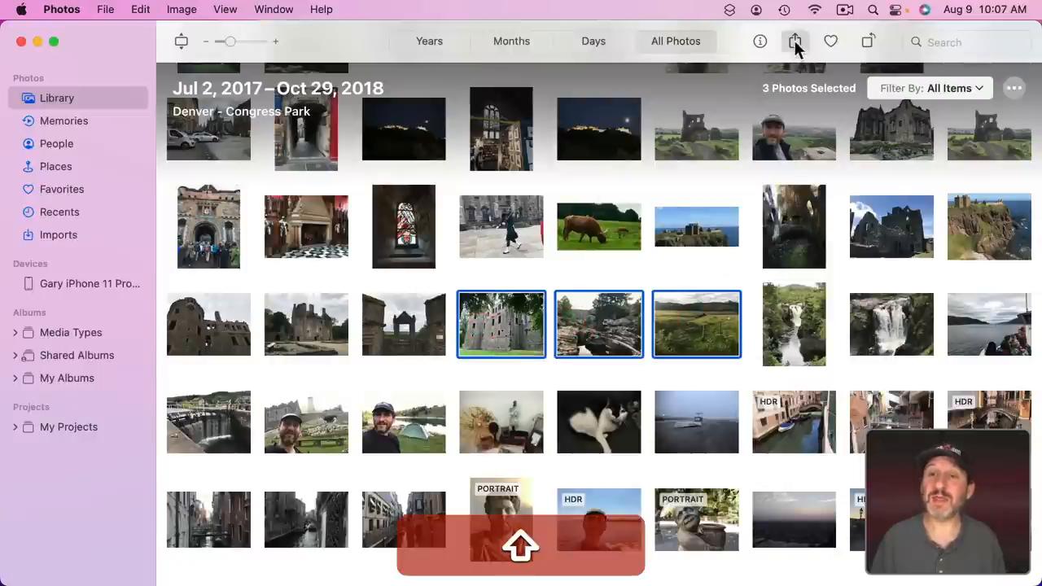
# - Share the three selected photos via Shared Albums
pyautogui.click(794, 41)
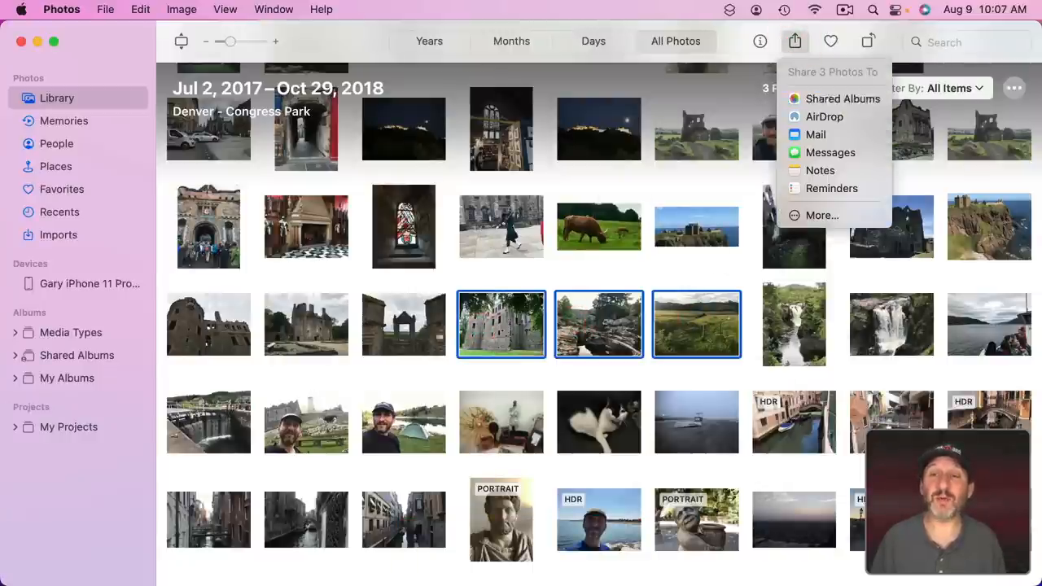
pyautogui.click(844, 98)
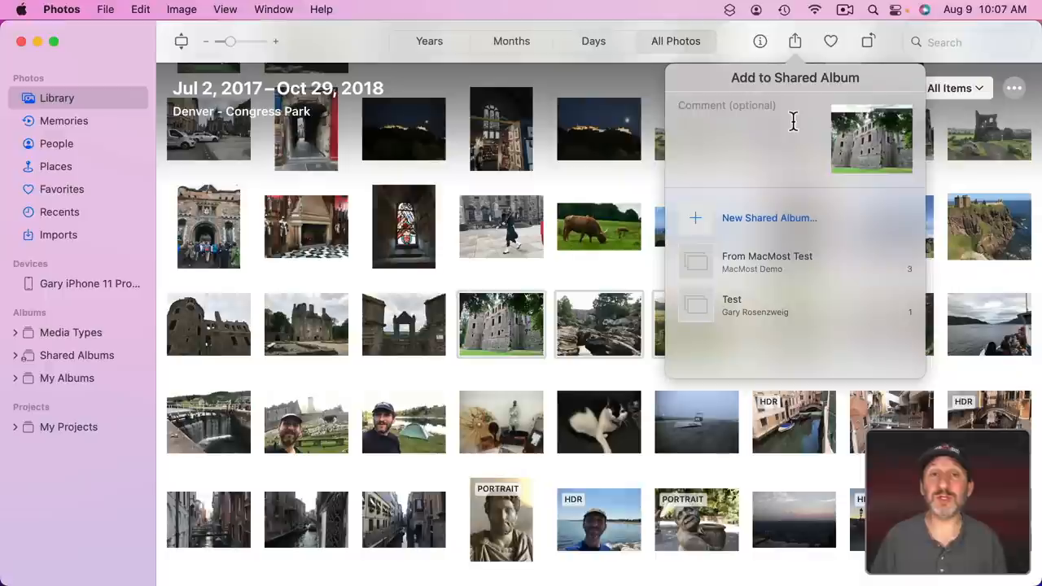
pyautogui.moveTo(730, 156)
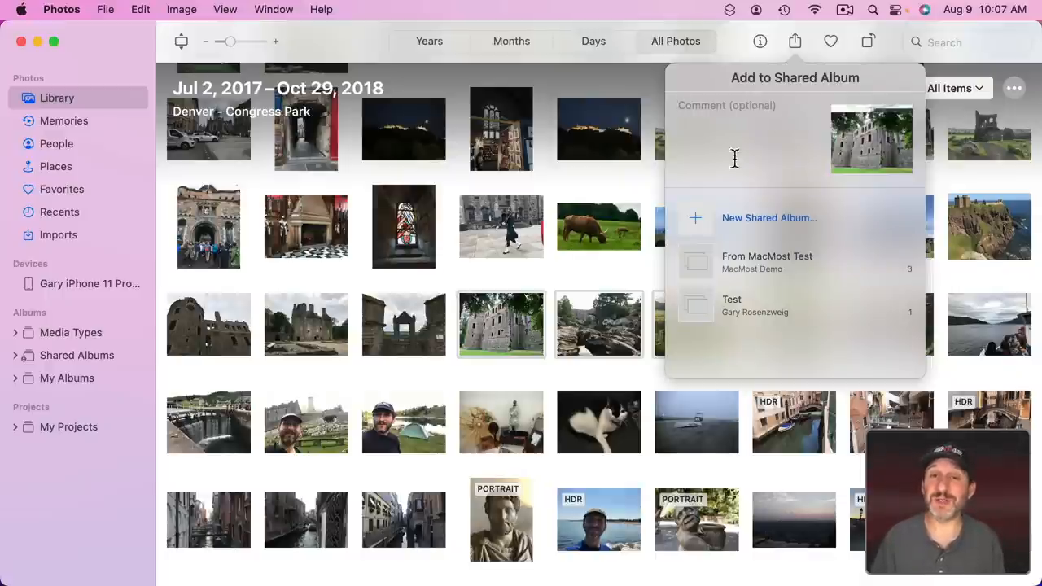
# - In Desktop & Screen Saver, pick the pink flower from Photos Favorites as wallpaper
pyautogui.click(21, 8)
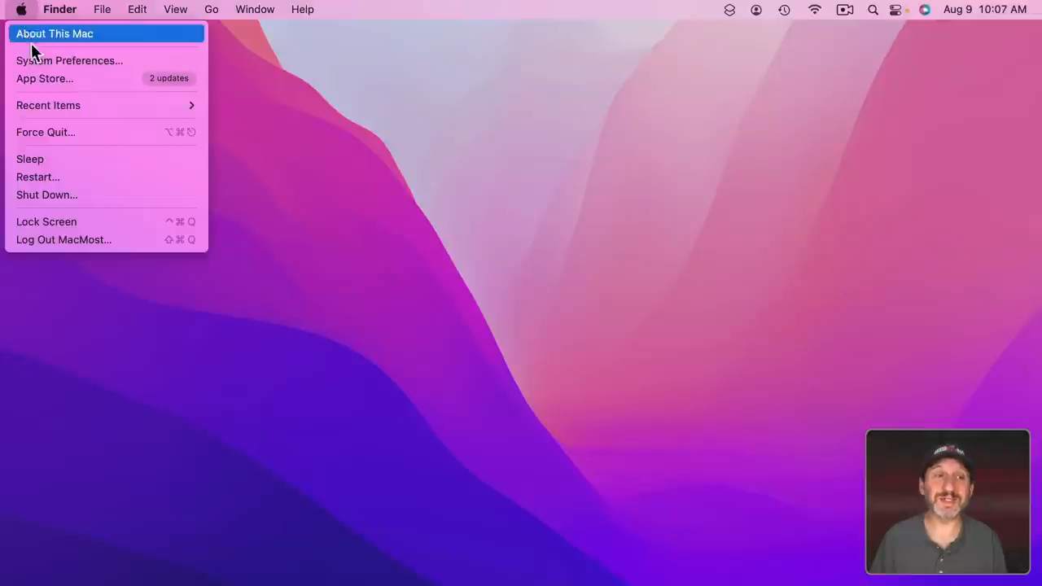
pyautogui.click(69, 60)
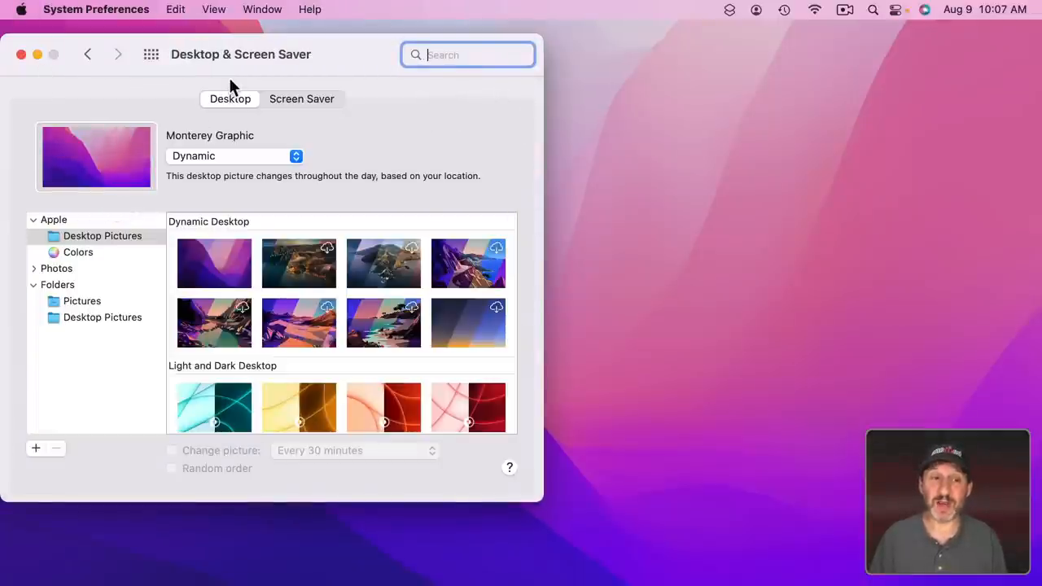
pyautogui.click(34, 267)
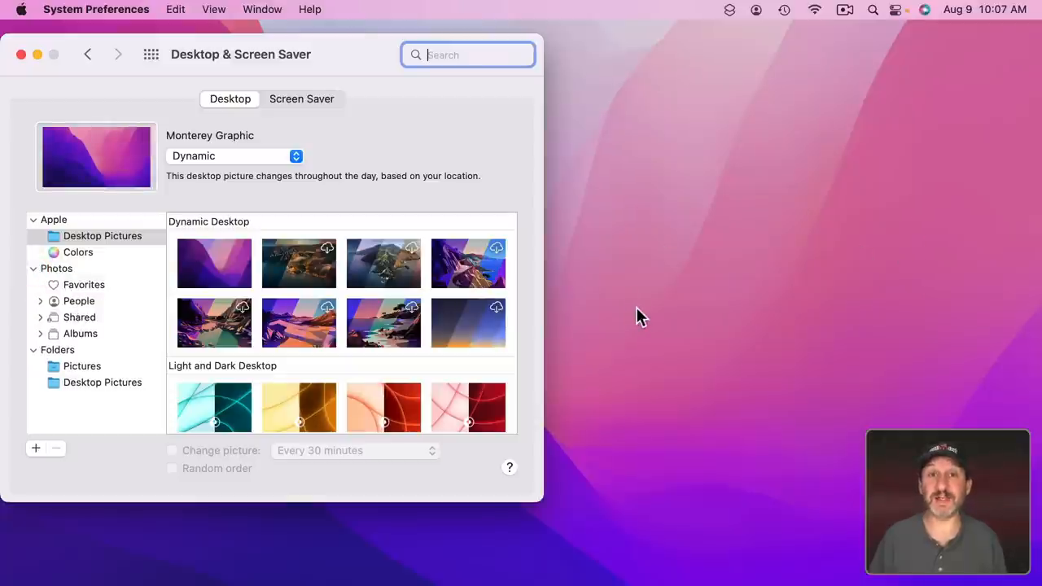
pyautogui.click(84, 284)
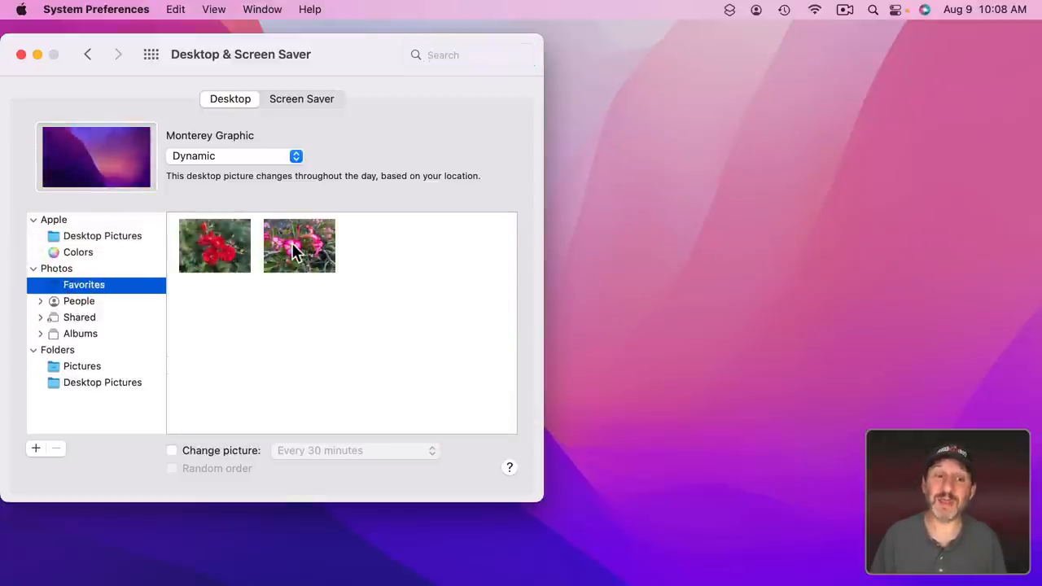
pyautogui.click(298, 245)
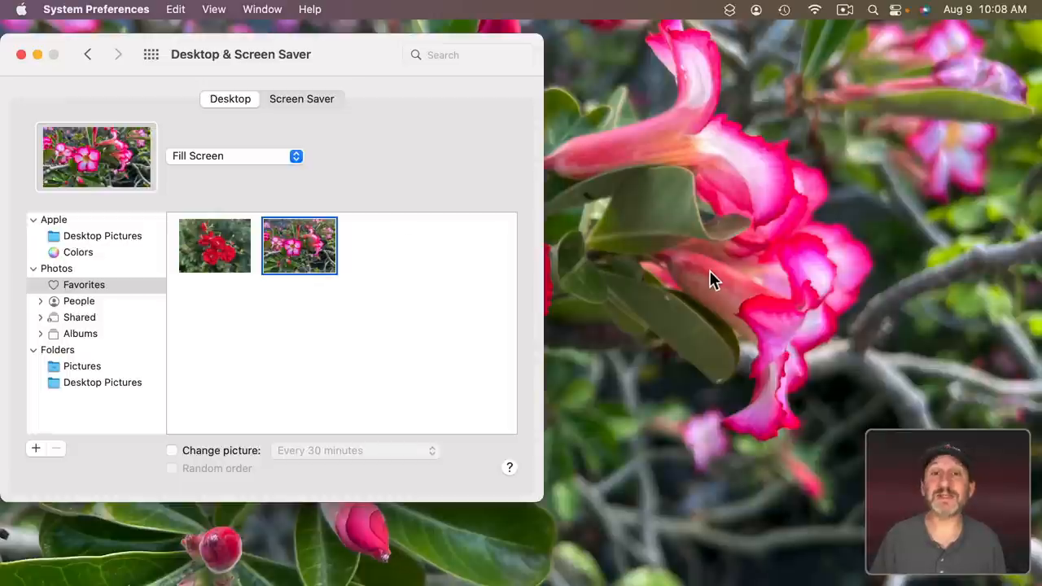
pyautogui.moveTo(771, 248)
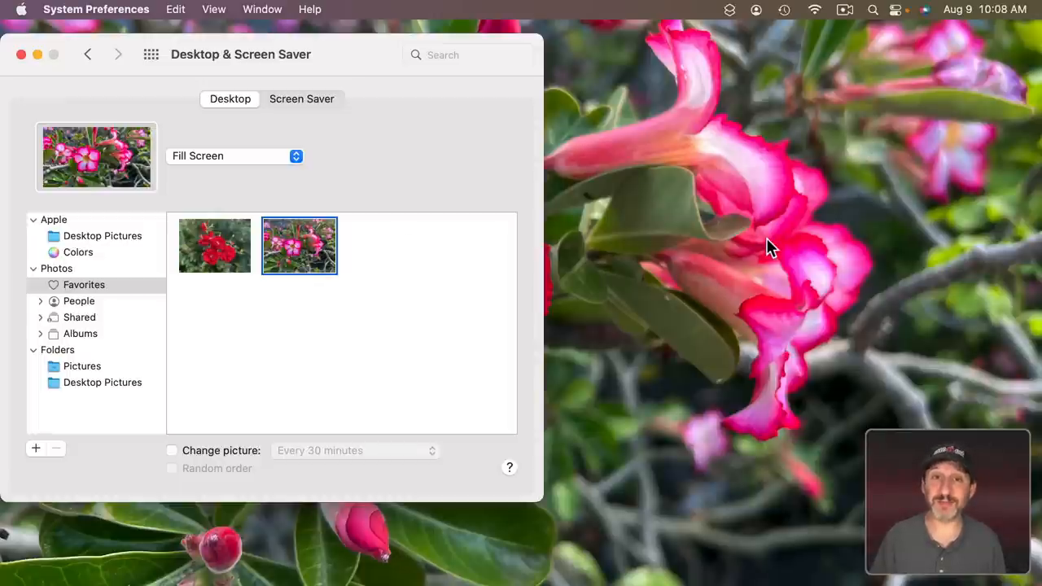
pyautogui.click(21, 54)
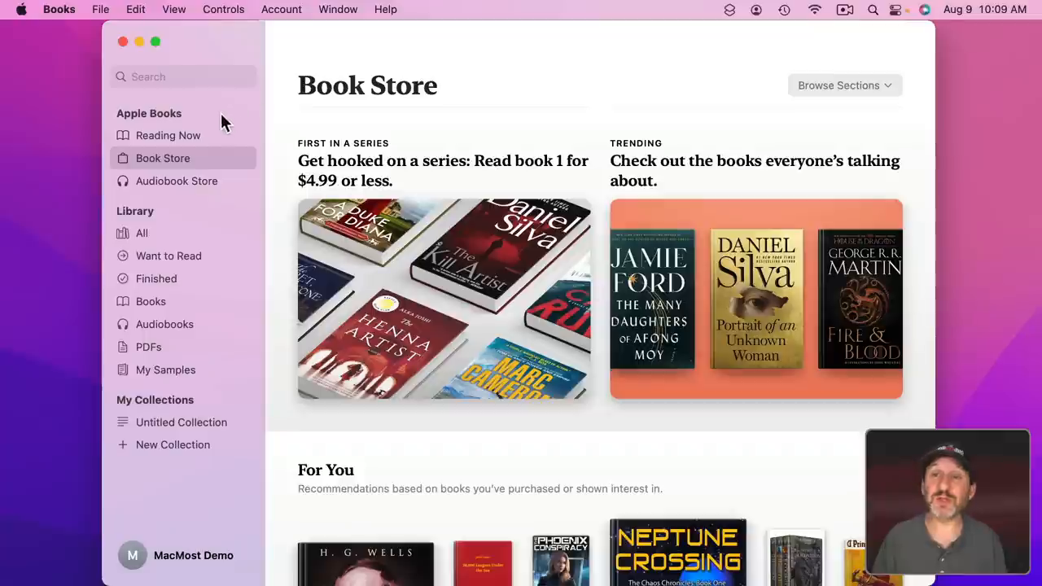
# - Browse Free Books in the Book Store, scrolling past Top Free to More to Explore
pyautogui.click(844, 85)
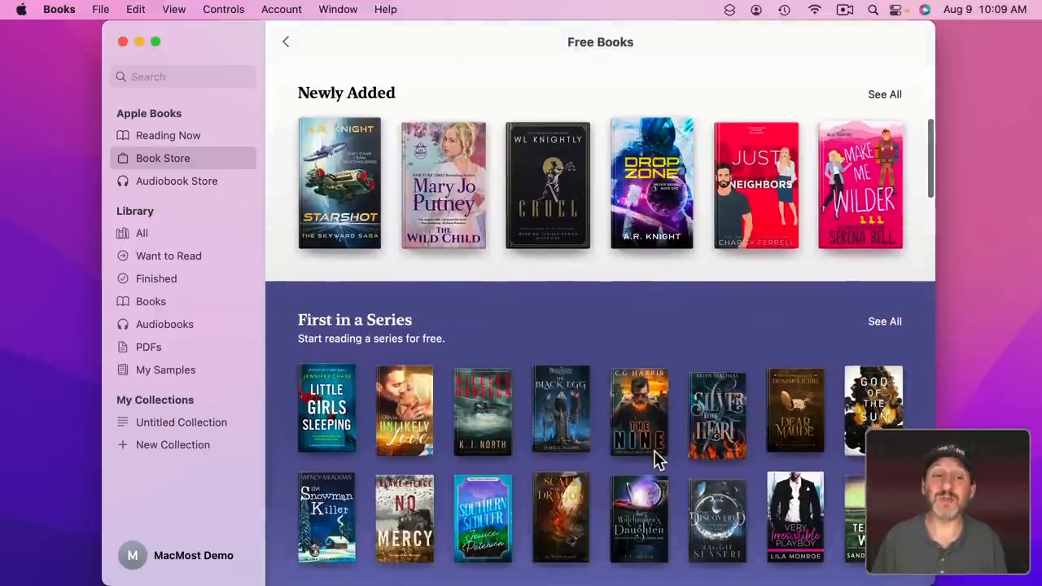
pyautogui.scroll(-3)
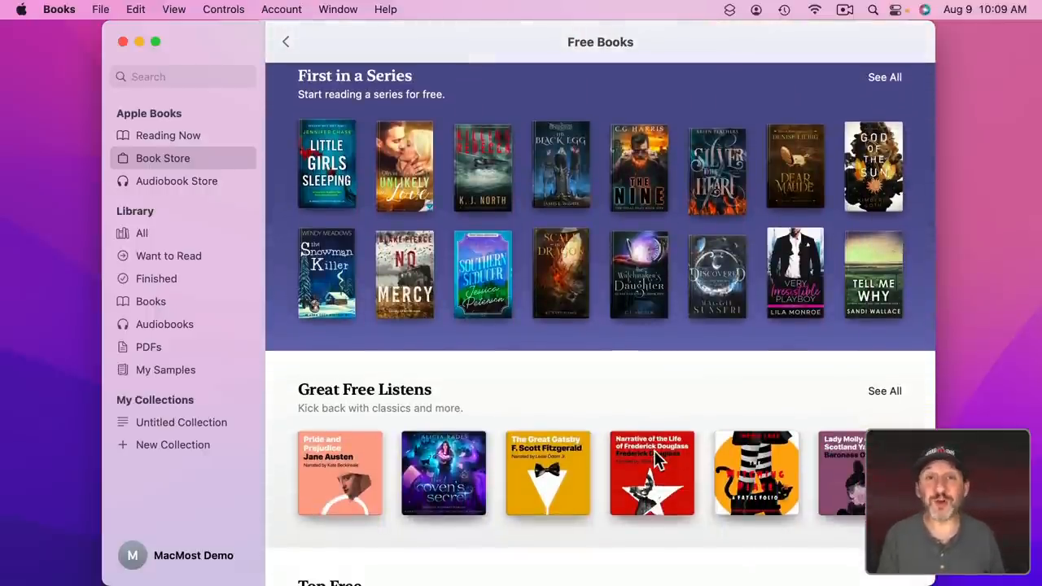
pyautogui.moveTo(476, 403)
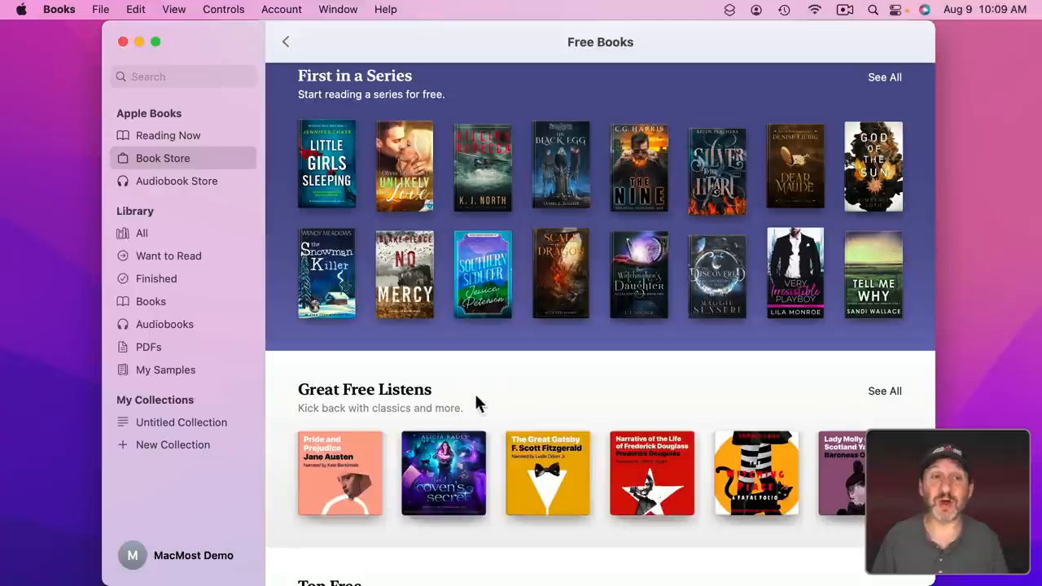
pyautogui.scroll(-3)
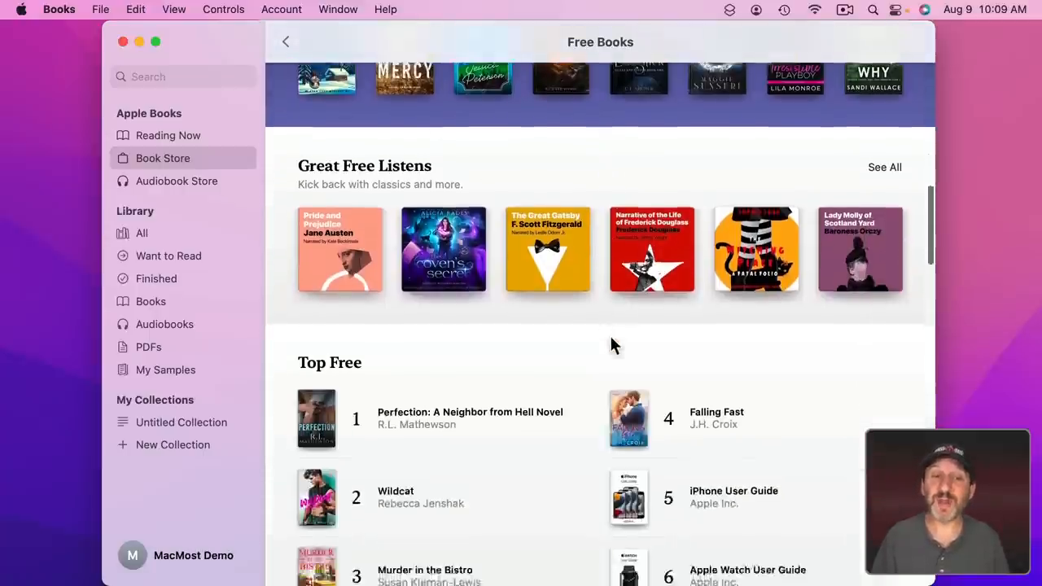
pyautogui.scroll(-3)
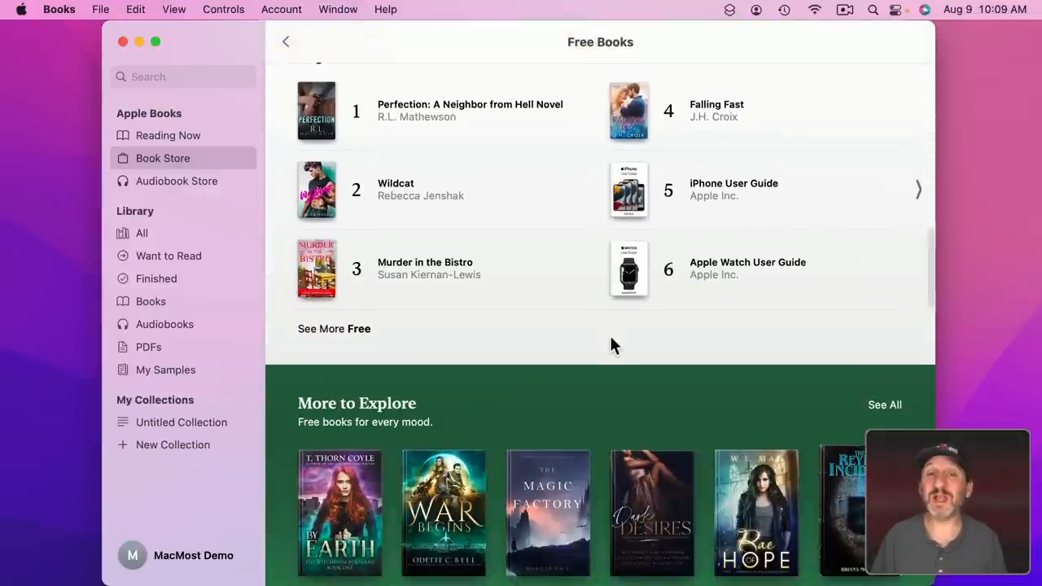
pyautogui.scroll(-3)
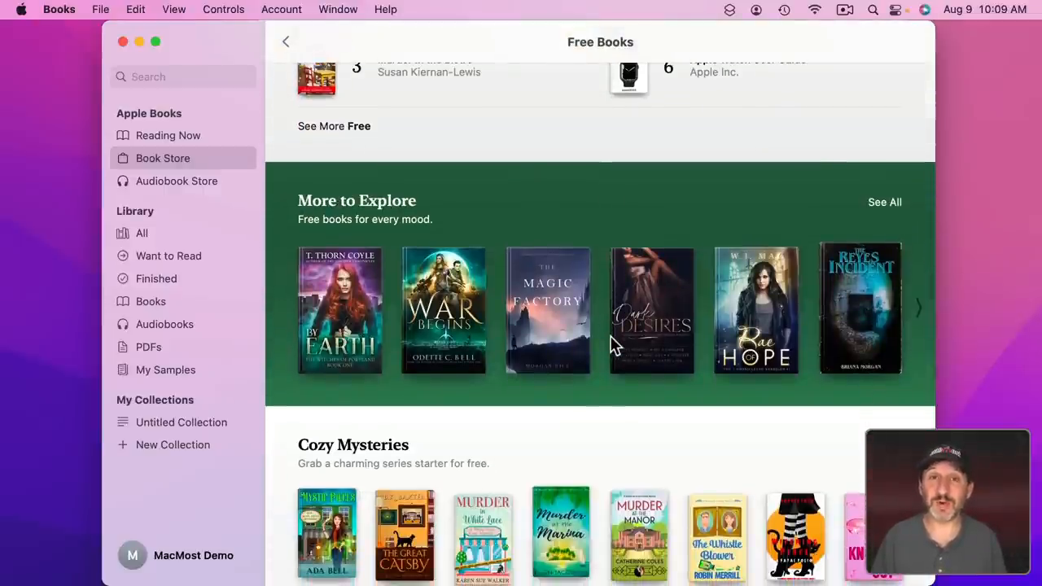
# - Search the Book Store for 'astronomy'
pyautogui.write('astronomy')
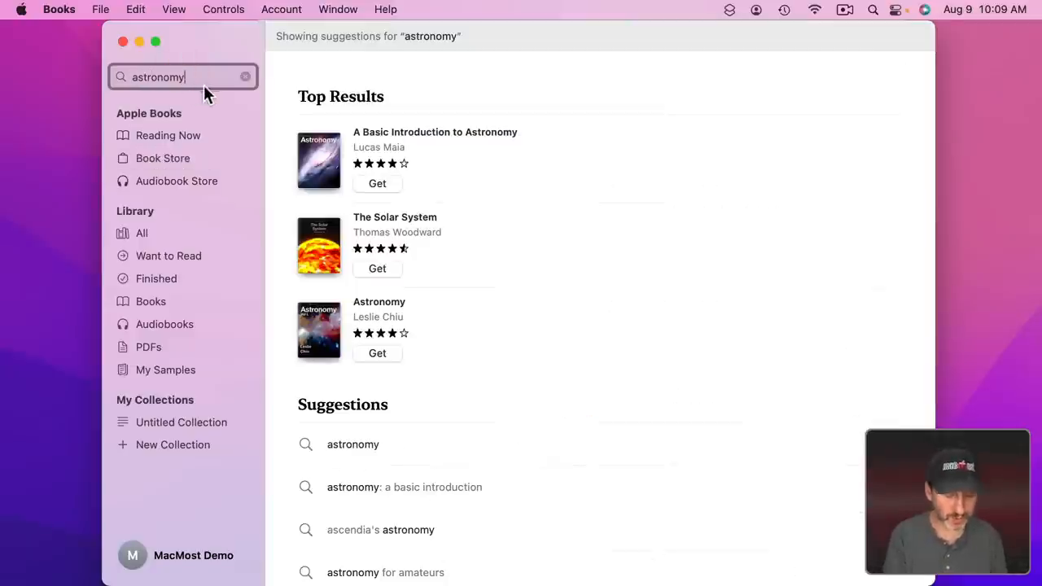
pyautogui.moveTo(362, 192)
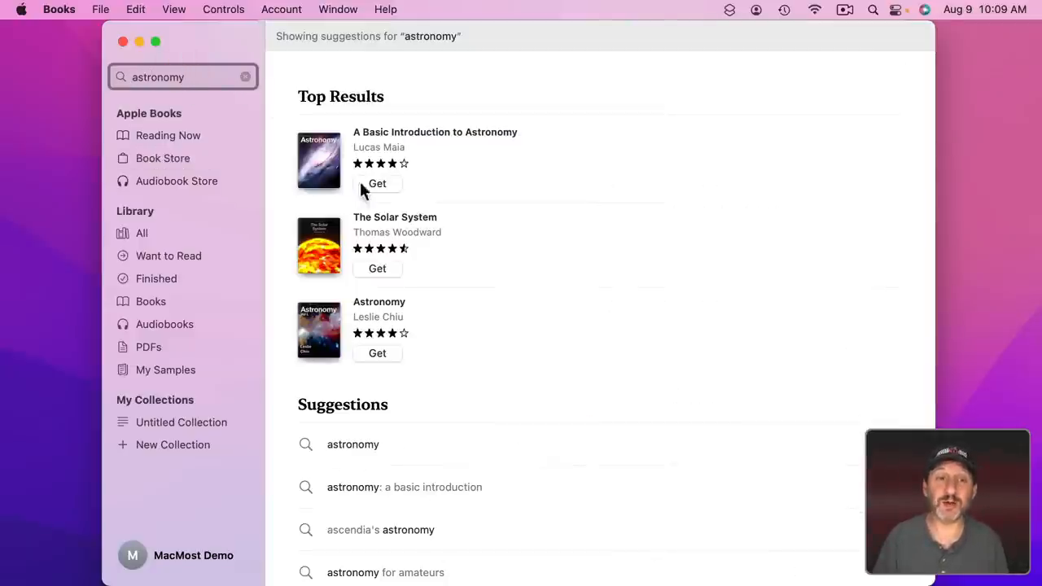
pyautogui.moveTo(383, 225)
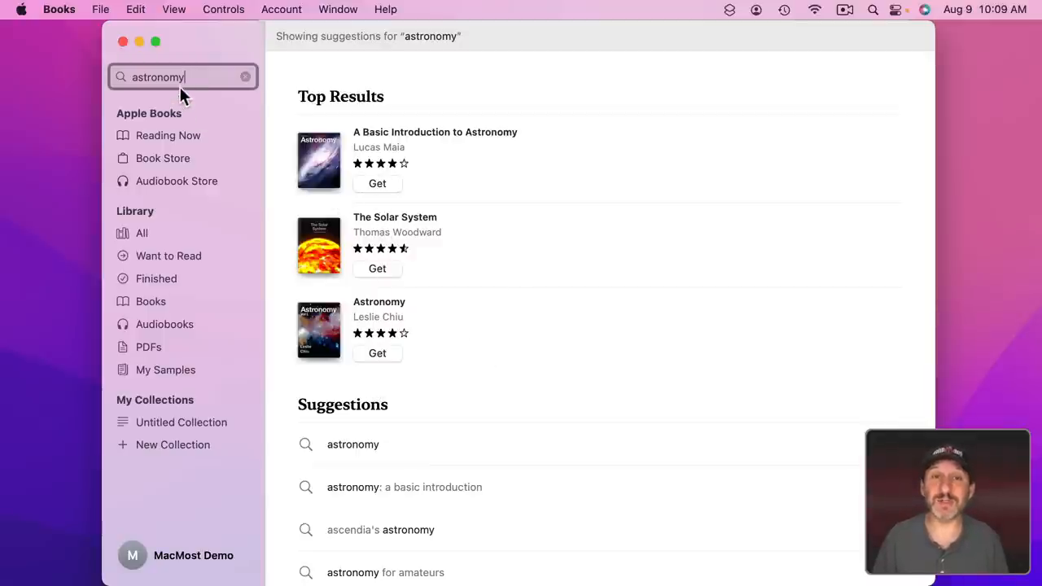
# - Browse Comics & Graphic Novels bestsellers and open the Action Comics (2011-2016) #1 page
pyautogui.click(161, 157)
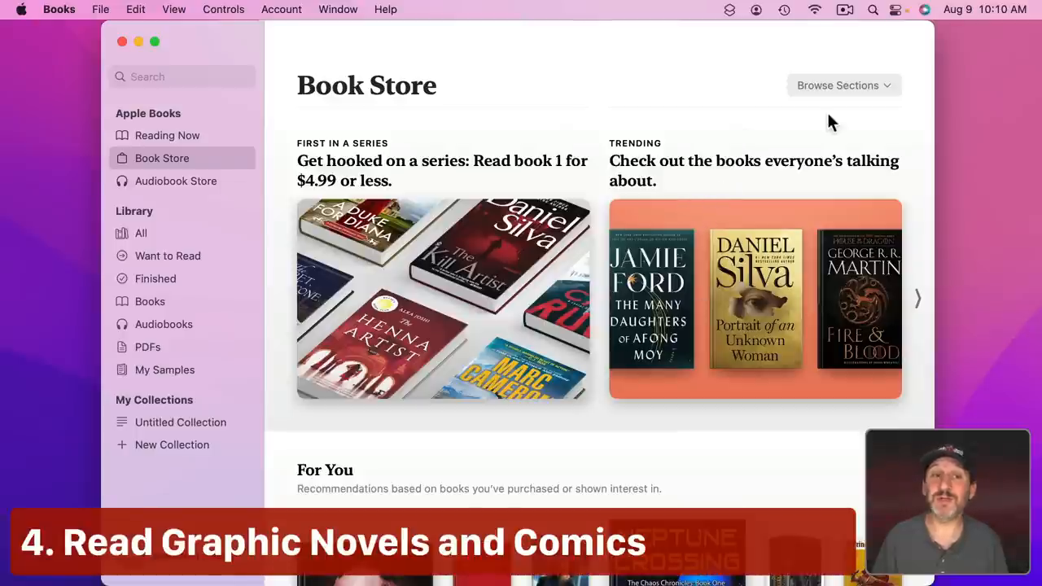
pyautogui.click(842, 85)
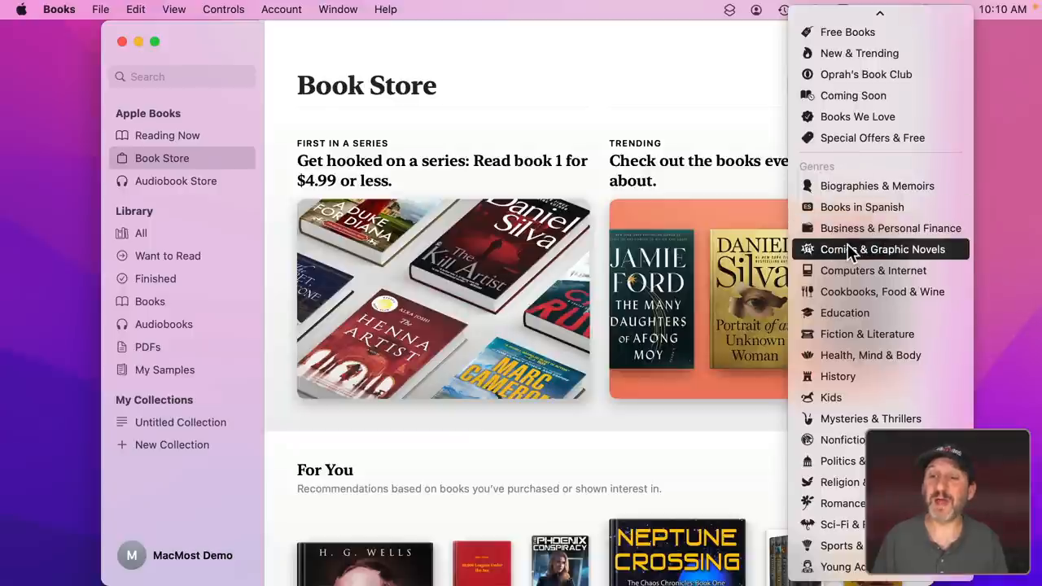
pyautogui.click(890, 249)
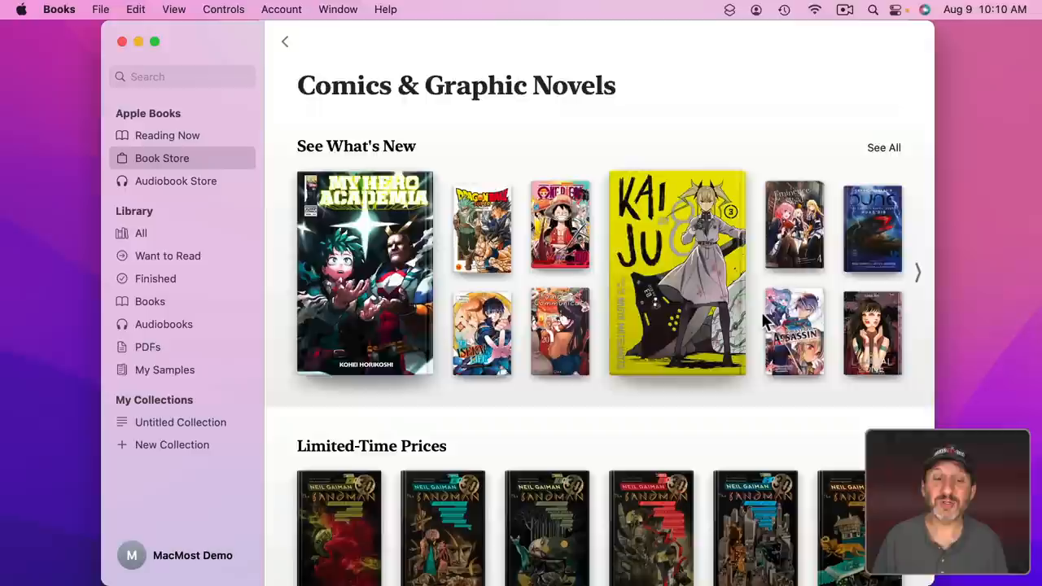
pyautogui.scroll(-3)
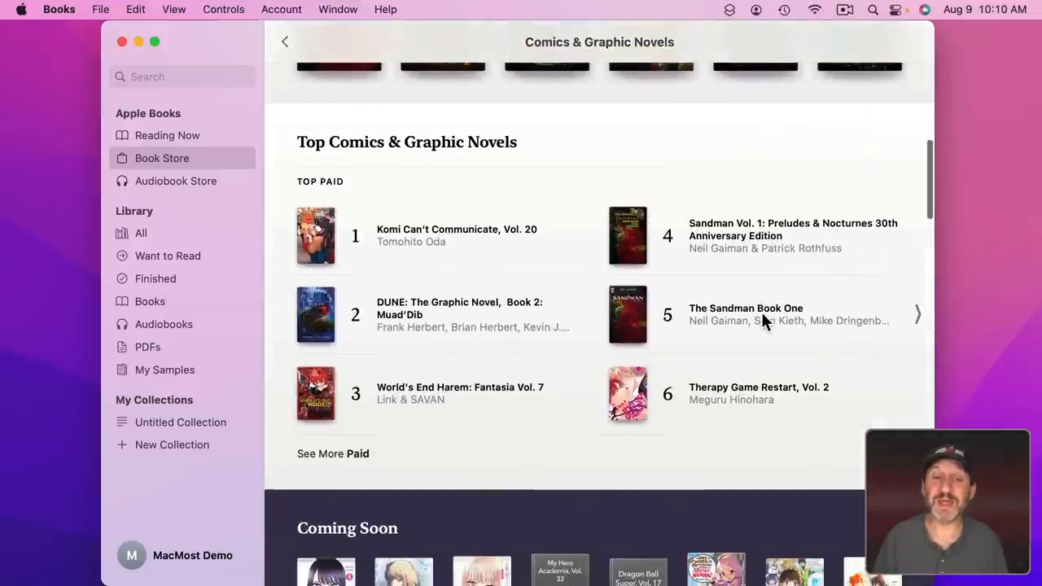
pyautogui.scroll(-3)
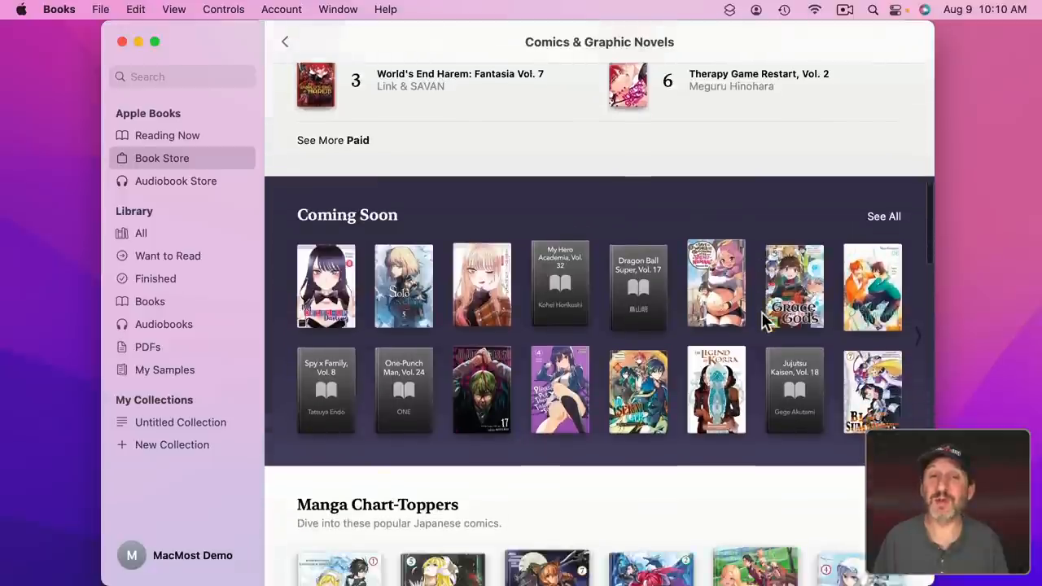
pyautogui.scroll(-3)
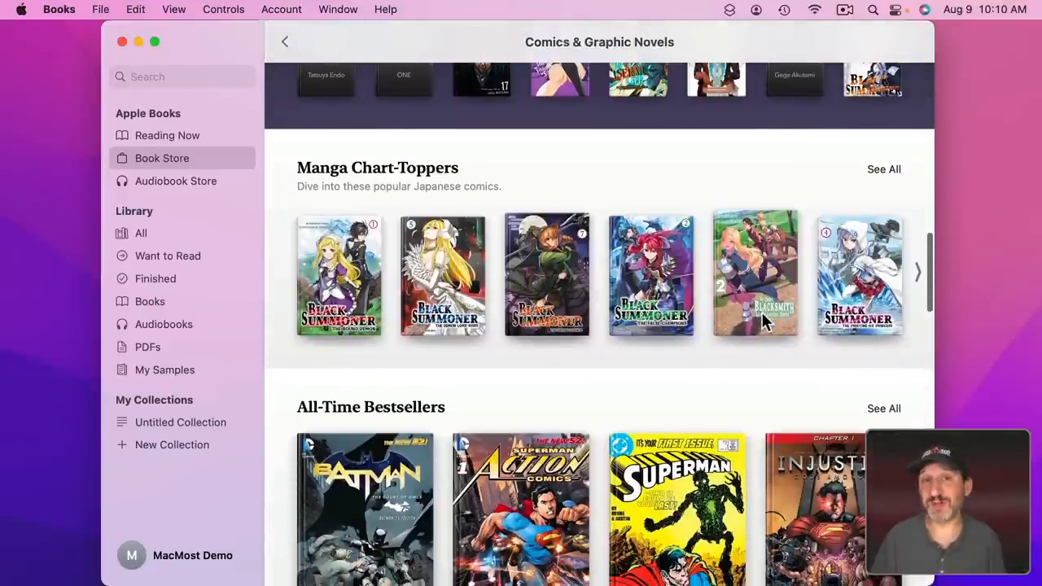
pyautogui.scroll(-3)
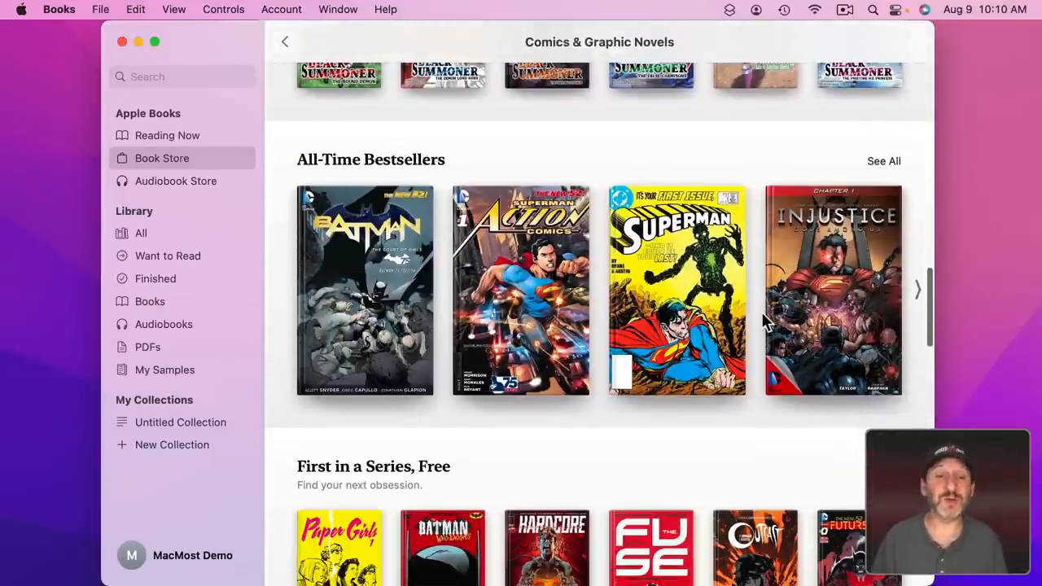
pyautogui.click(521, 290)
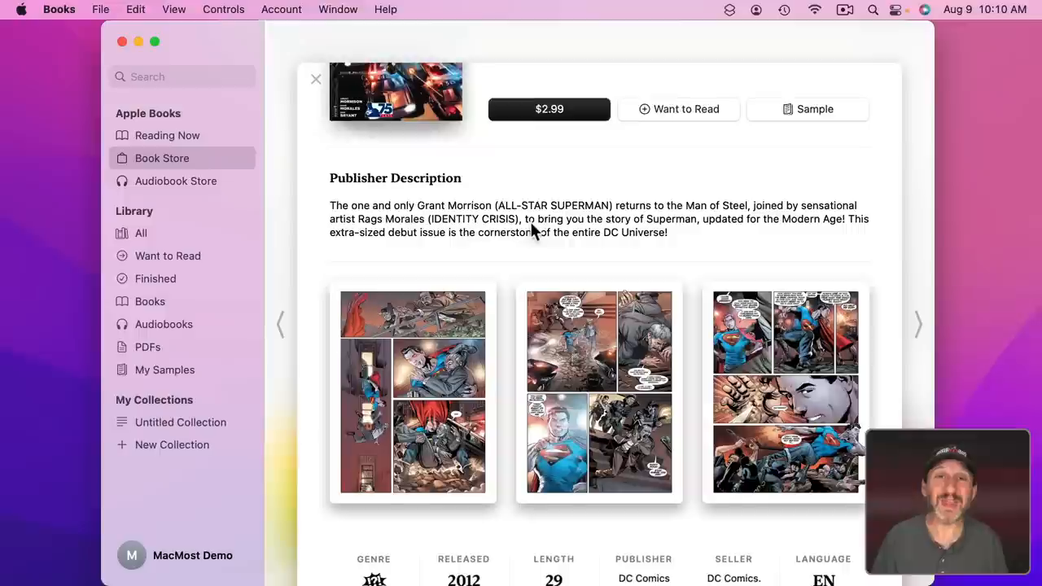
pyautogui.scroll(-3)
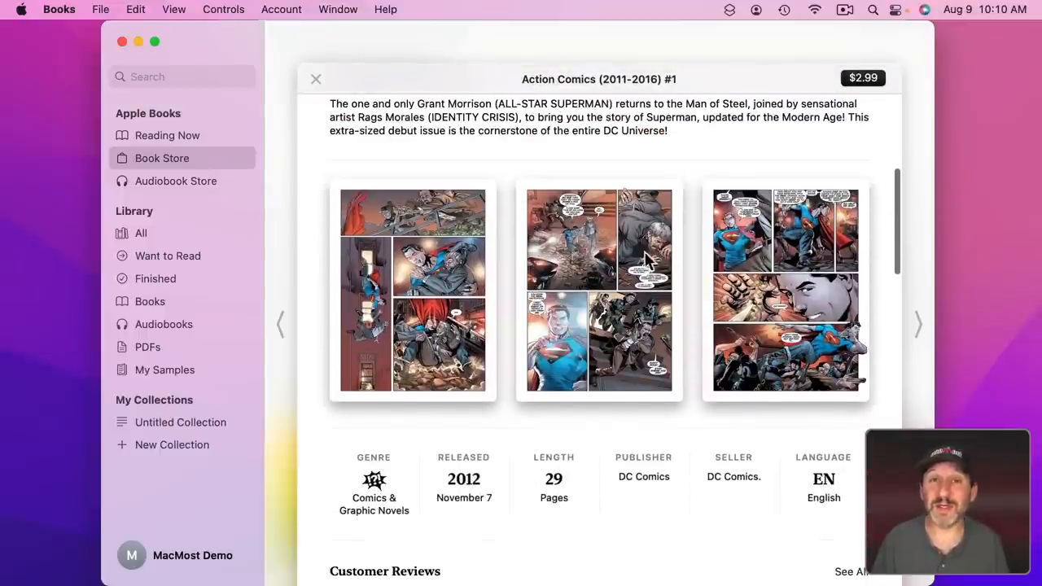
pyautogui.moveTo(574, 216)
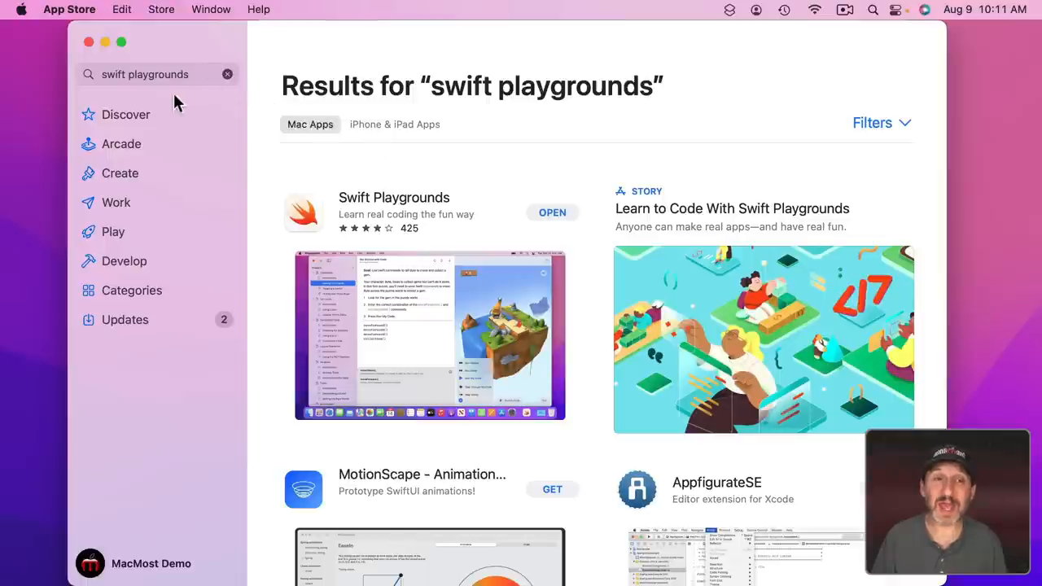
pyautogui.moveTo(496, 305)
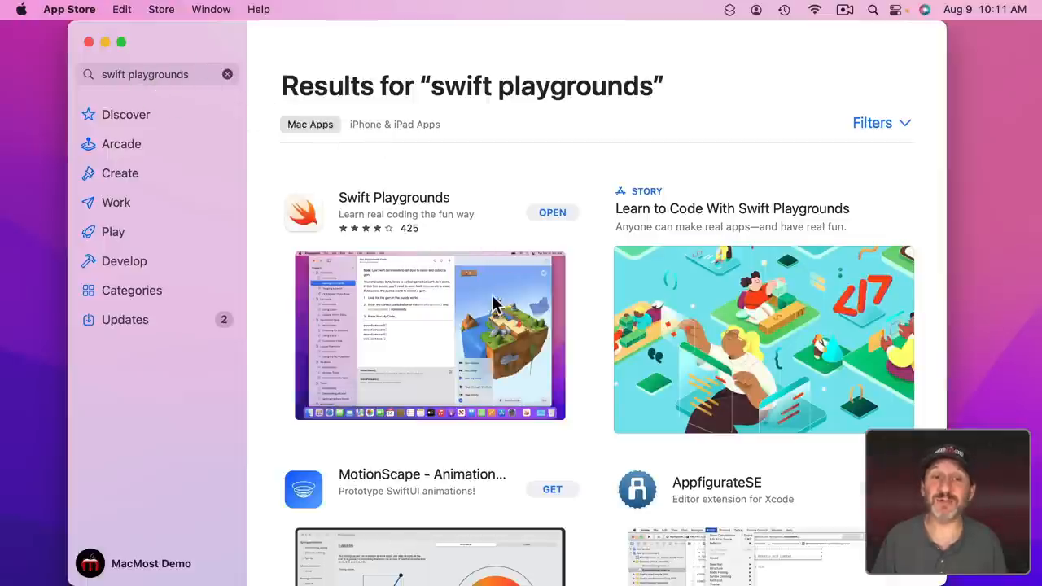
# - Open Swift Playgrounds from the search results and scroll to its preview screenshots
pyautogui.click(394, 197)
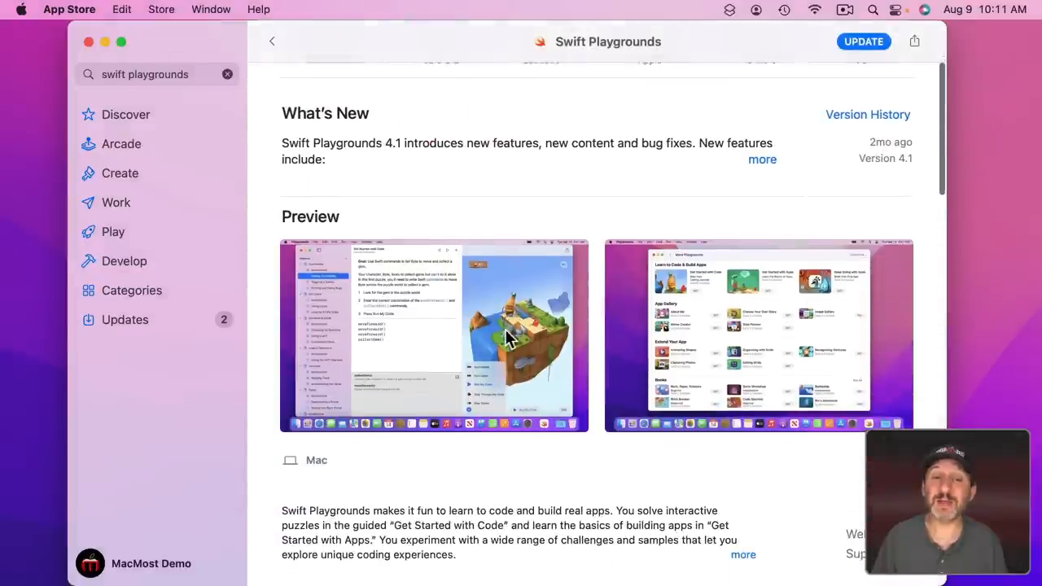
pyautogui.scroll(-3)
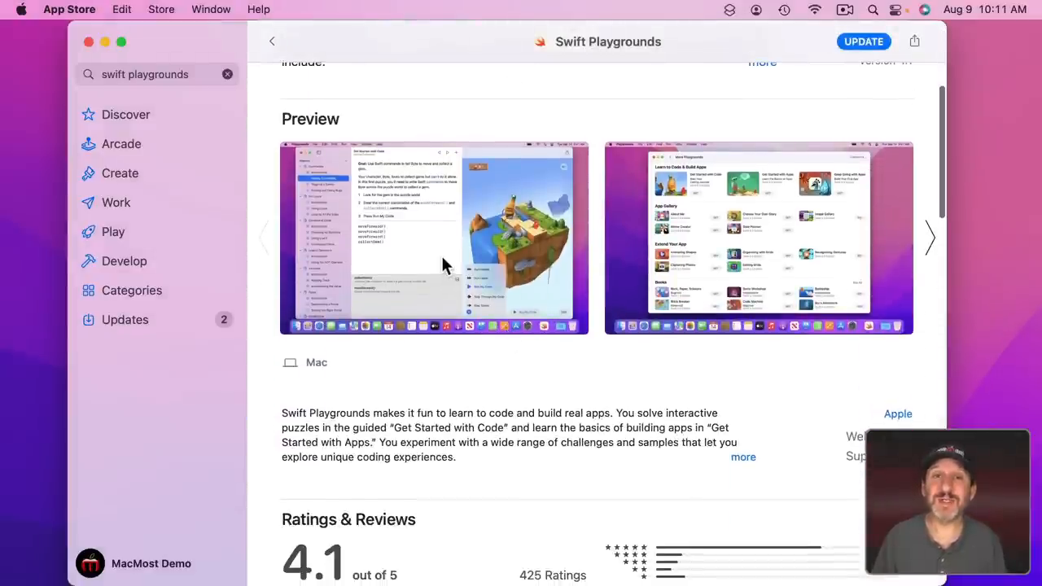
pyautogui.moveTo(383, 232)
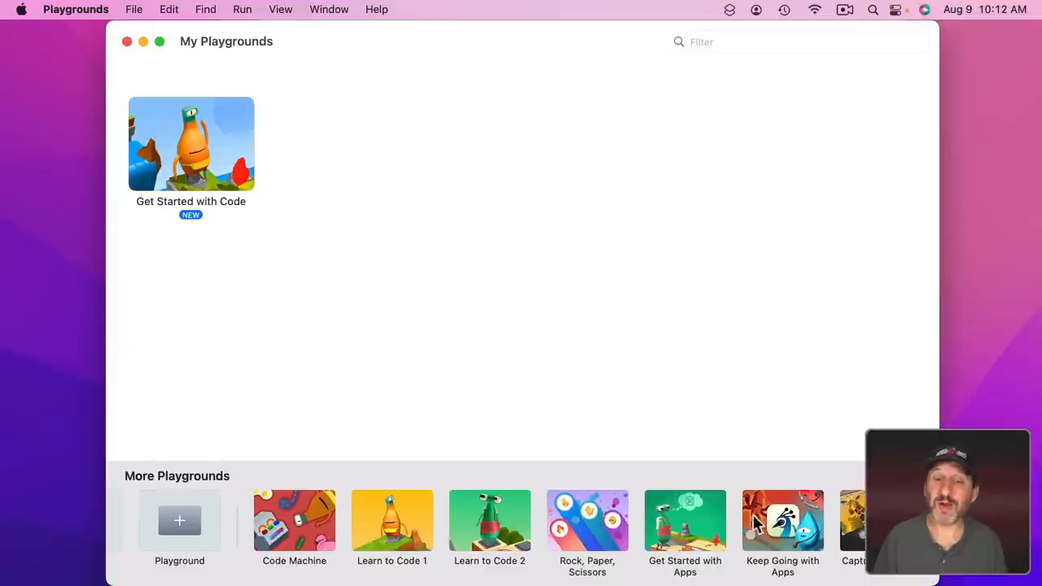
# - Open the Get Started with Code playground and advance to introduction page 4 of 8
pyautogui.doubleClick(190, 143)
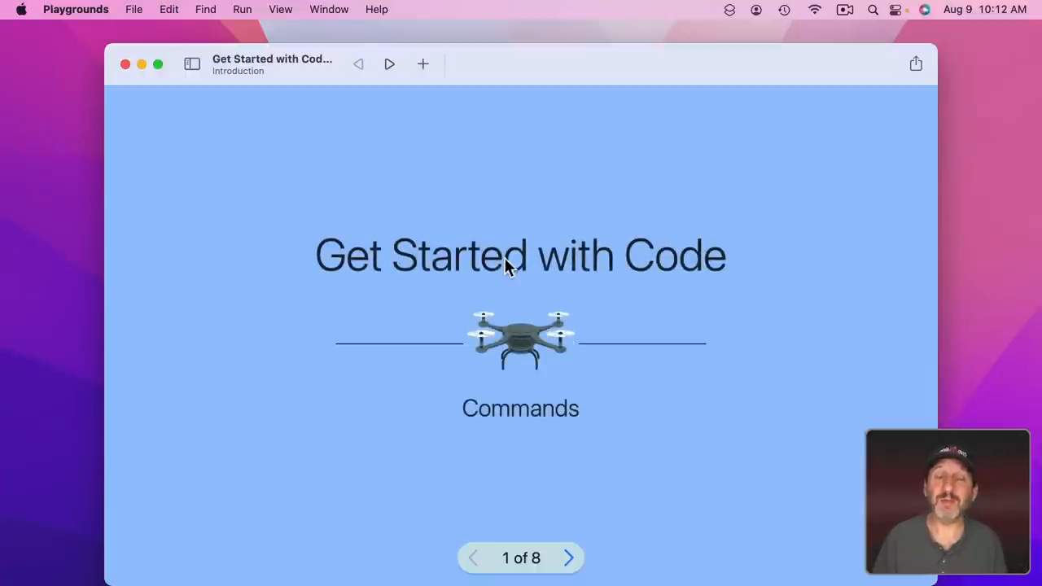
pyautogui.click(568, 557)
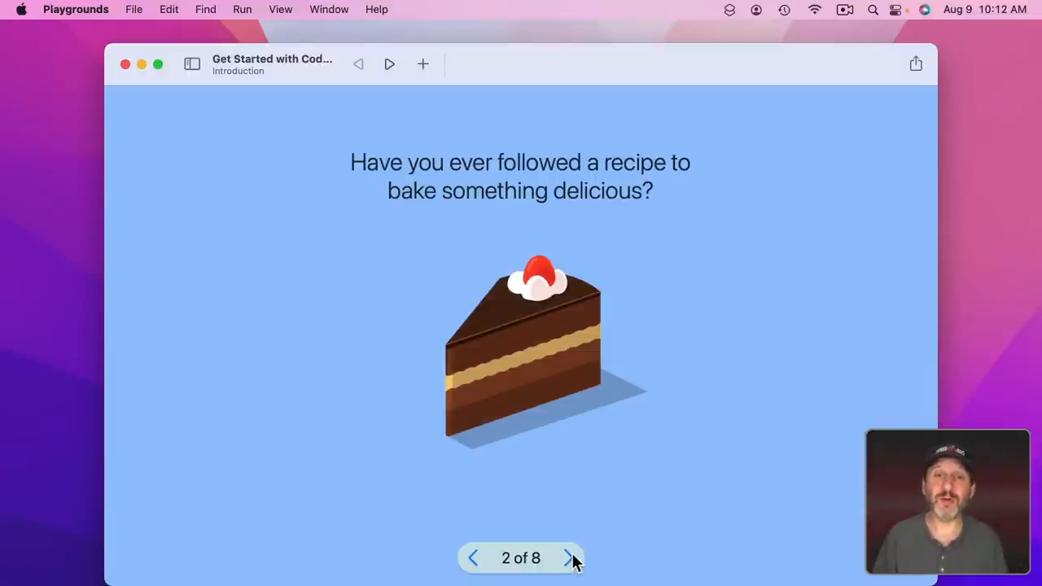
pyautogui.click(568, 557)
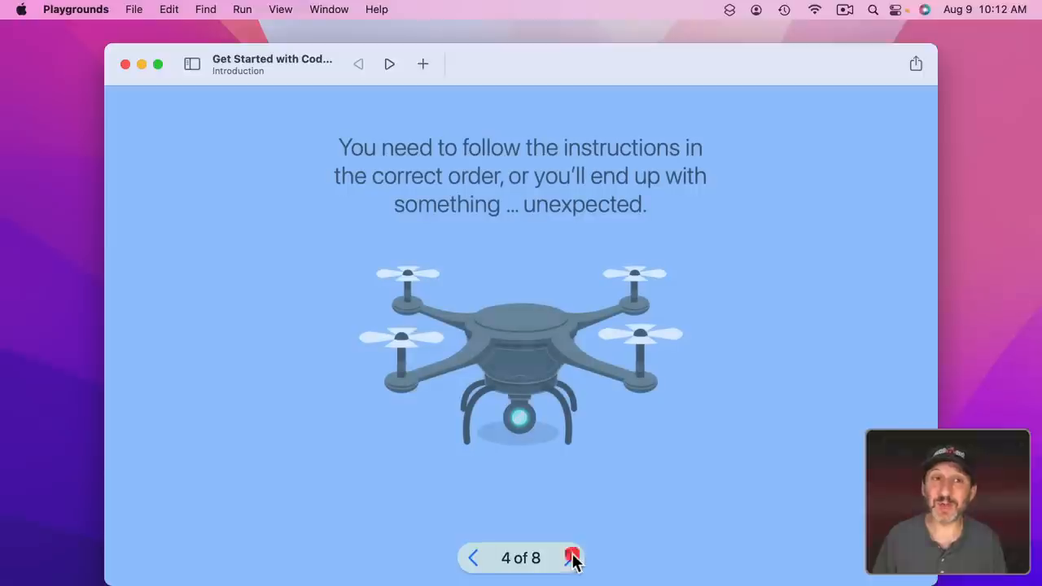
pyautogui.click(567, 557)
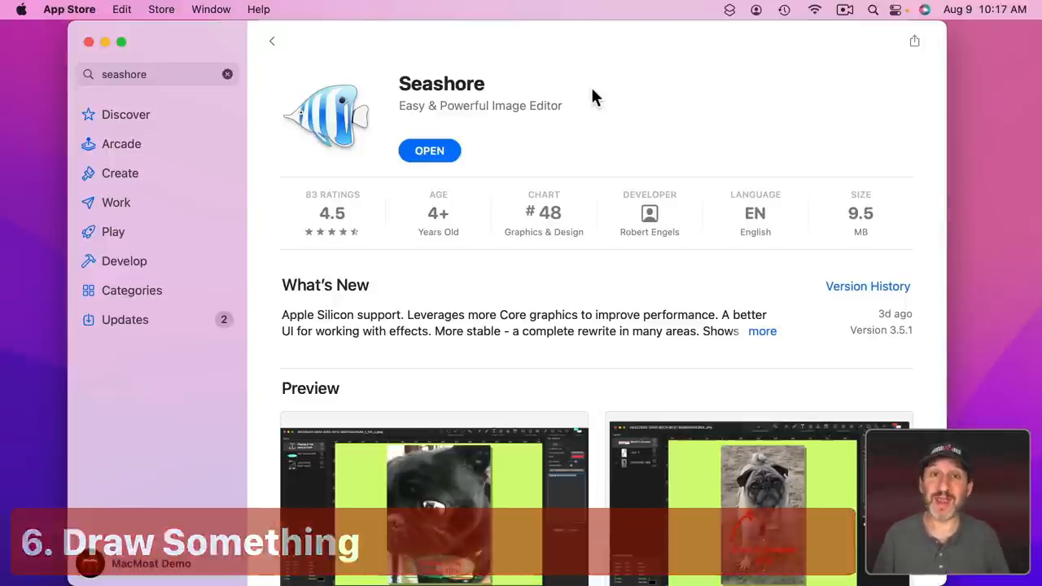
pyautogui.moveTo(534, 91)
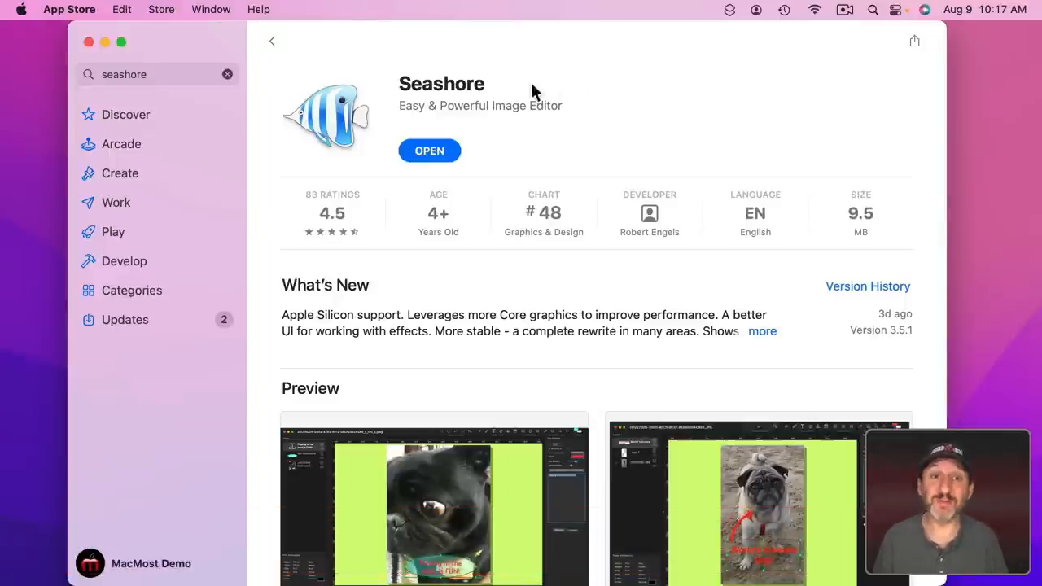
pyautogui.moveTo(399, 168)
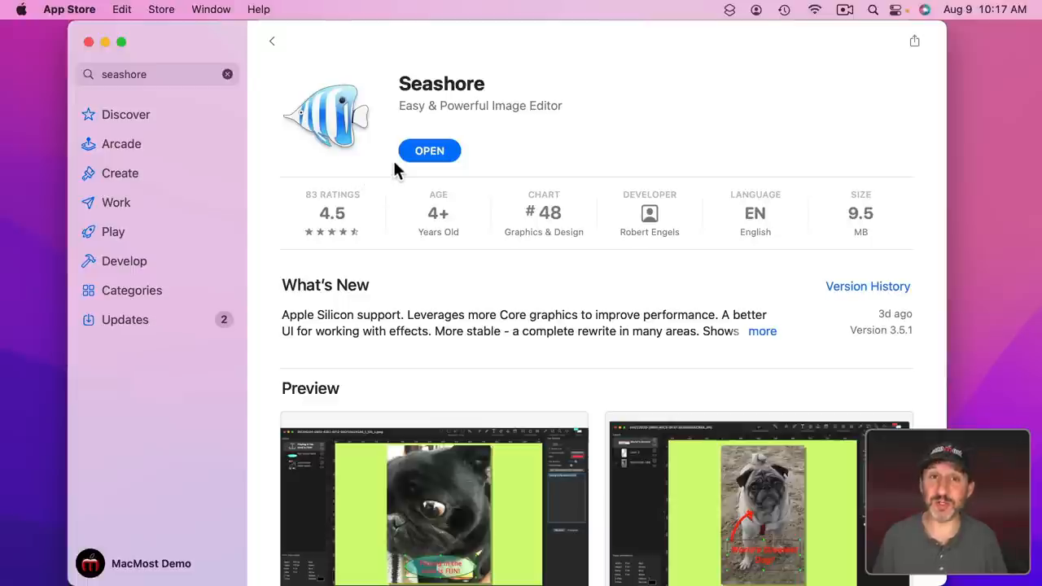
# - Launch the Seashore image editor from its App Store page
pyautogui.click(429, 150)
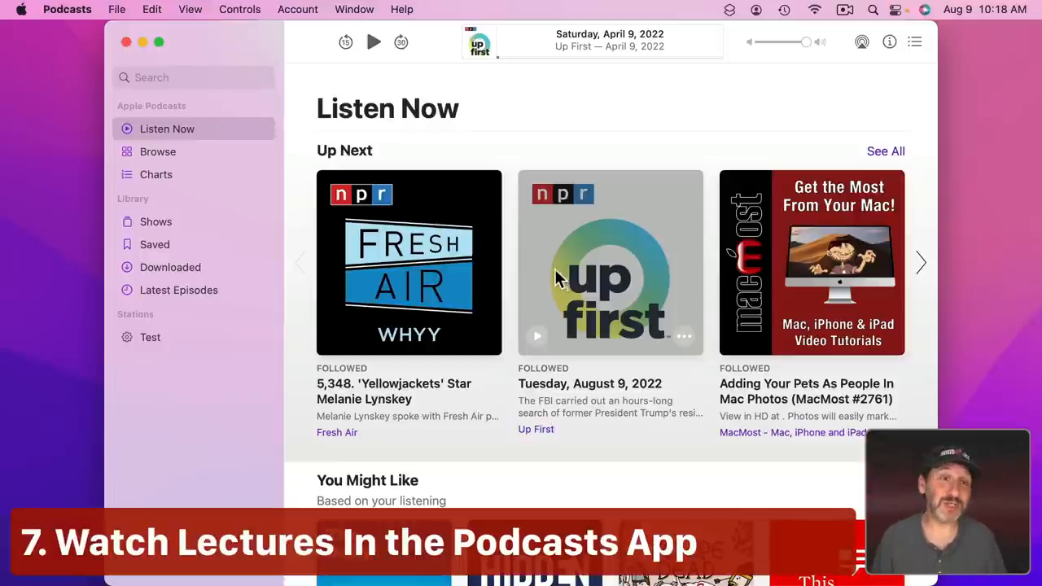
pyautogui.moveTo(475, 204)
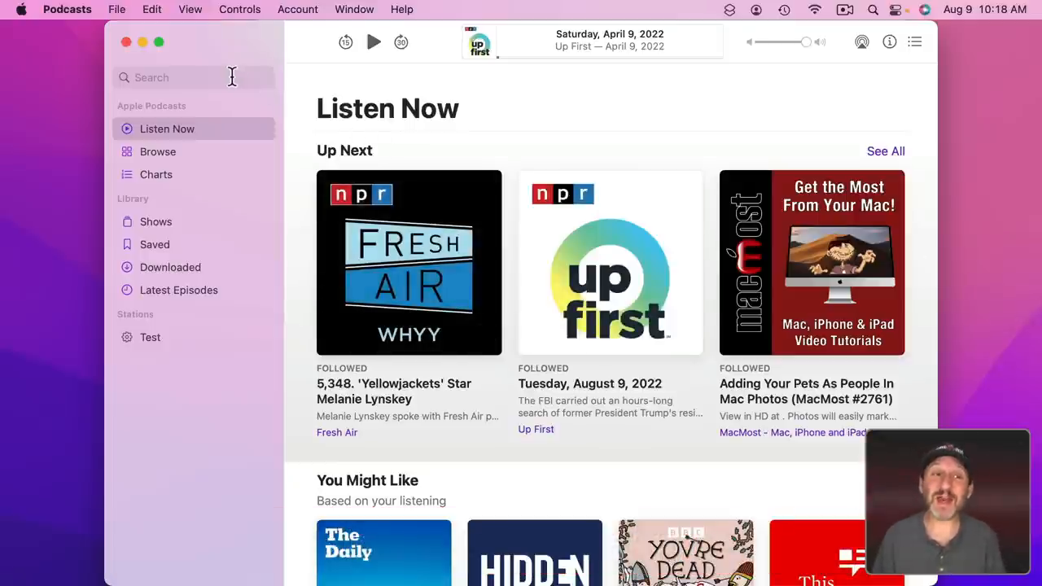
# - Search Podcasts for 'lectures' and scroll through the results
pyautogui.click(193, 77)
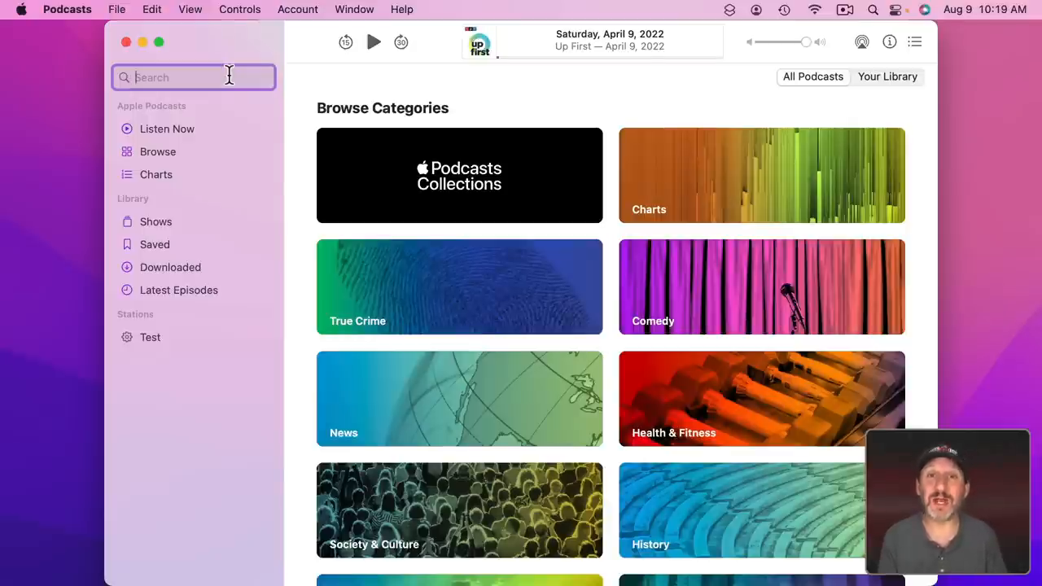
pyautogui.write('lecture')
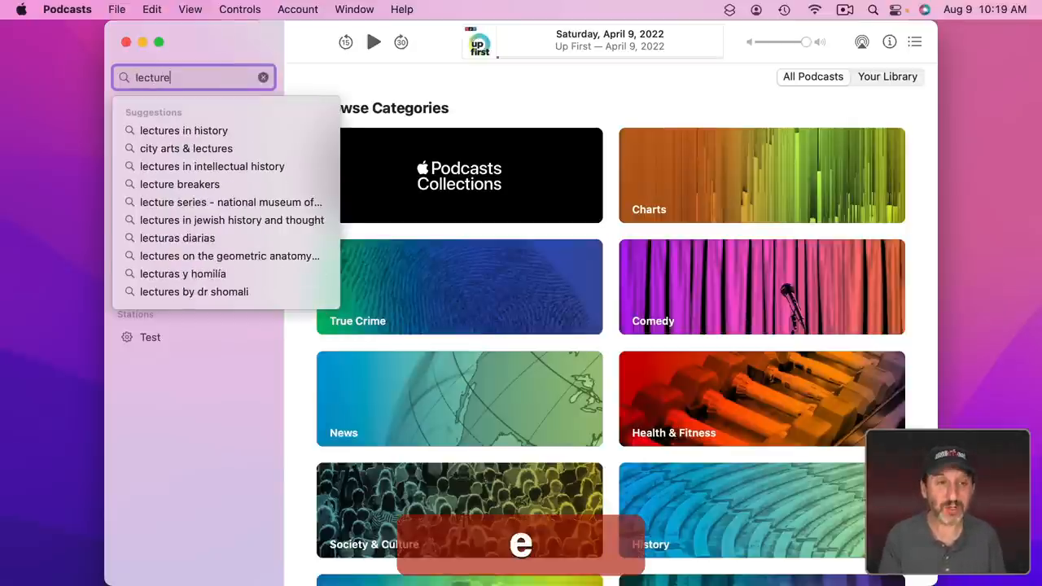
pyautogui.write('s')
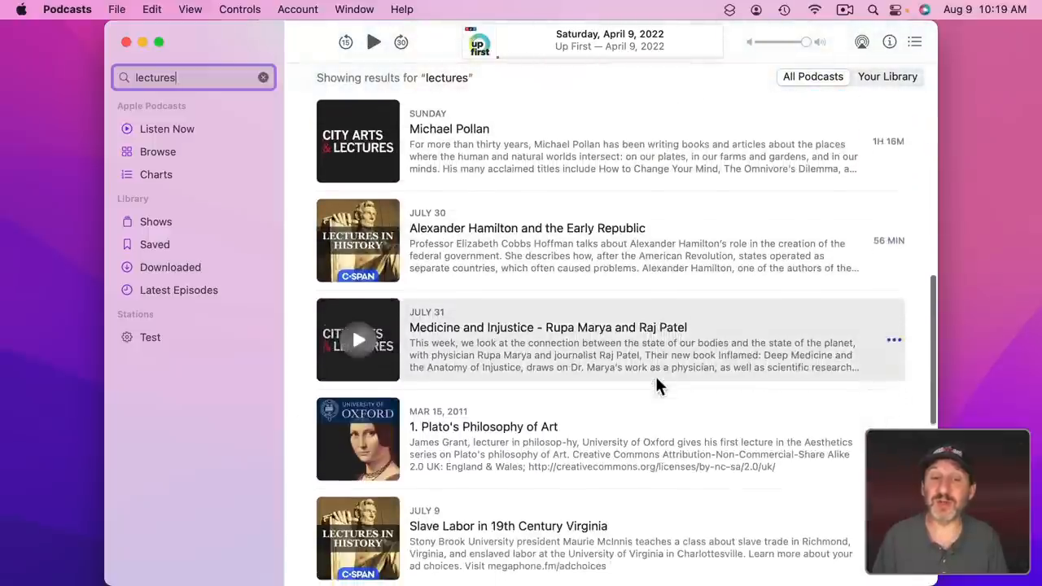
pyautogui.scroll(3)
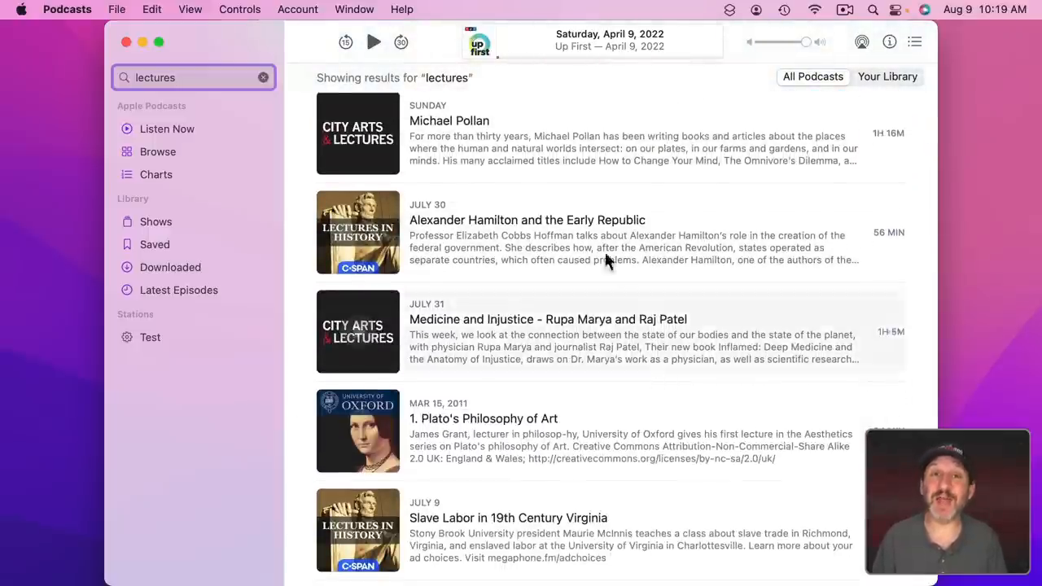
pyautogui.moveTo(478, 375)
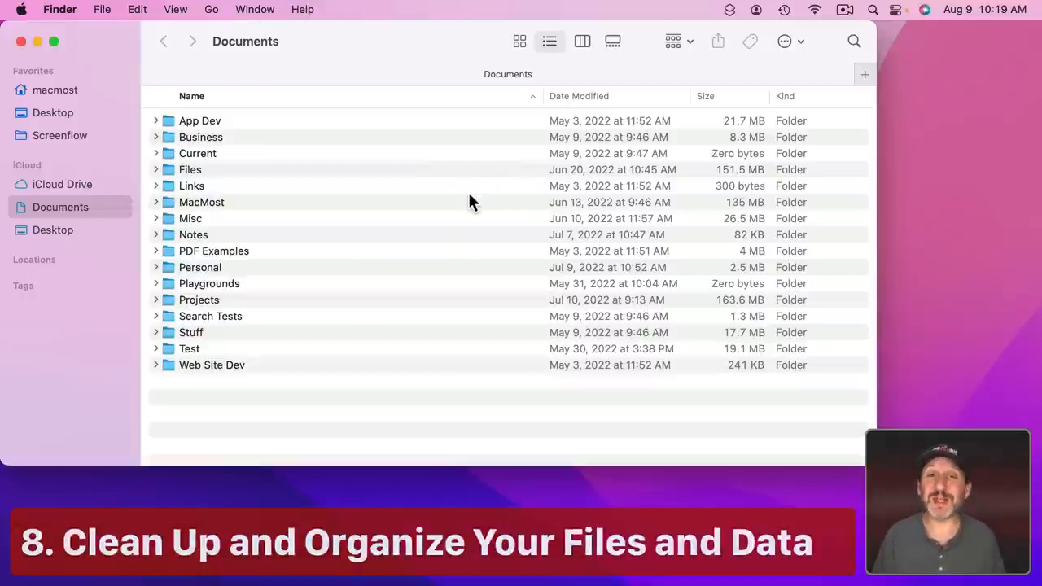
pyautogui.moveTo(310, 201)
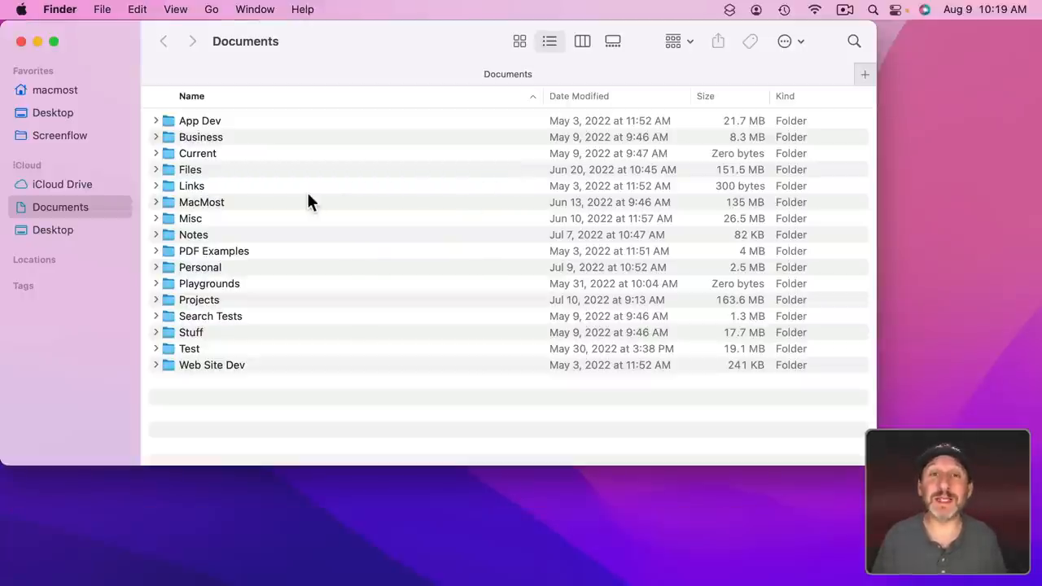
# - Select the Files folder, then expand and collapse the Business folder
pyautogui.click(189, 169)
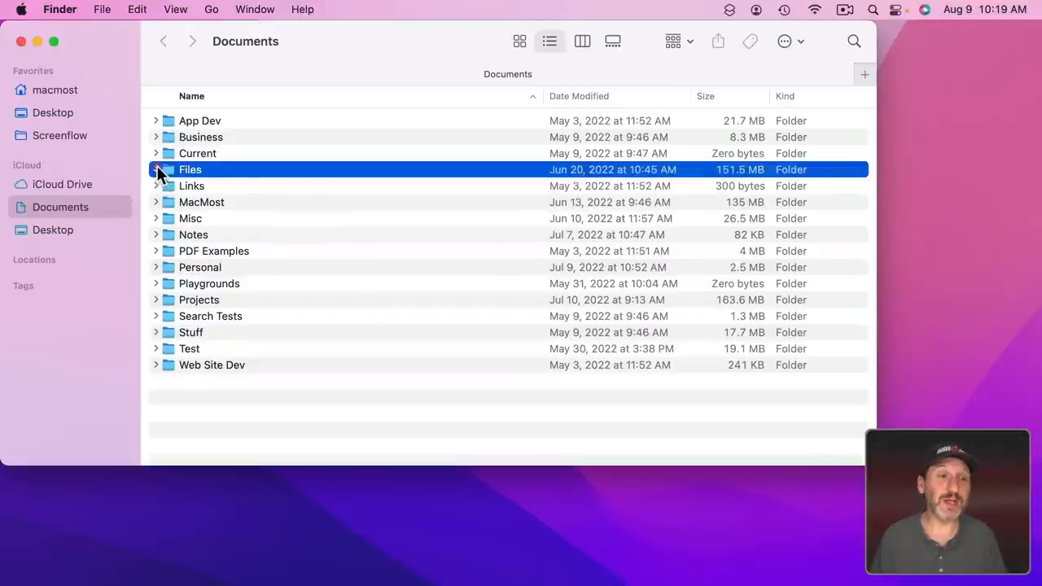
pyautogui.click(155, 137)
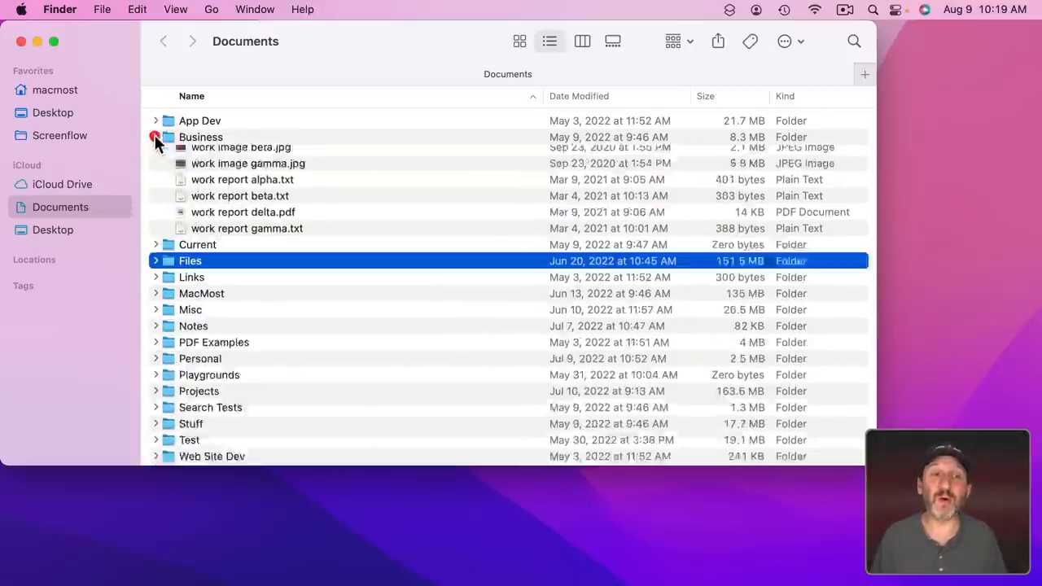
pyautogui.click(155, 137)
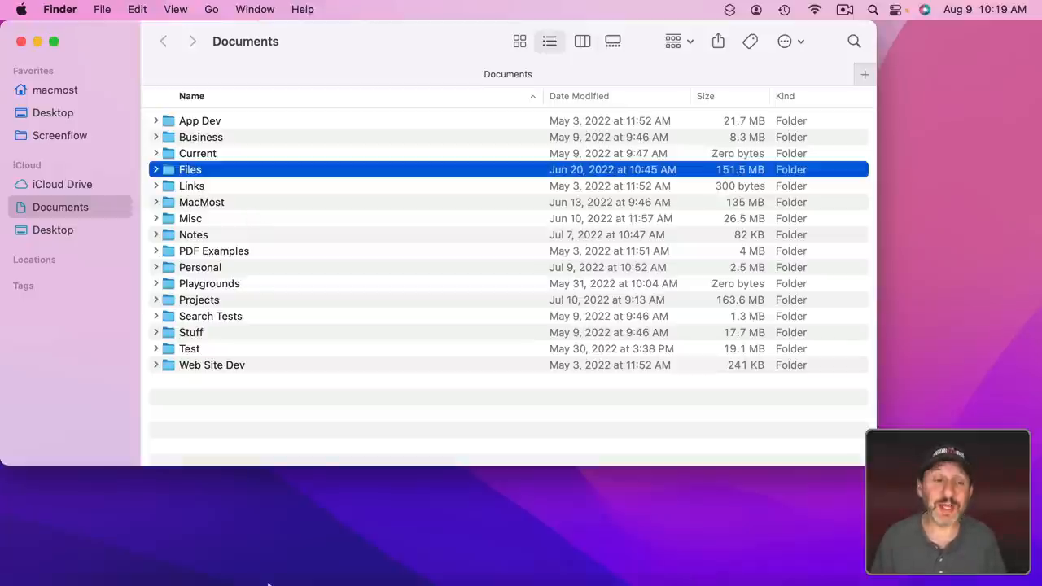
# - Open Launchpad from the Dock and scroll through the app pages
pyautogui.click(110, 559)
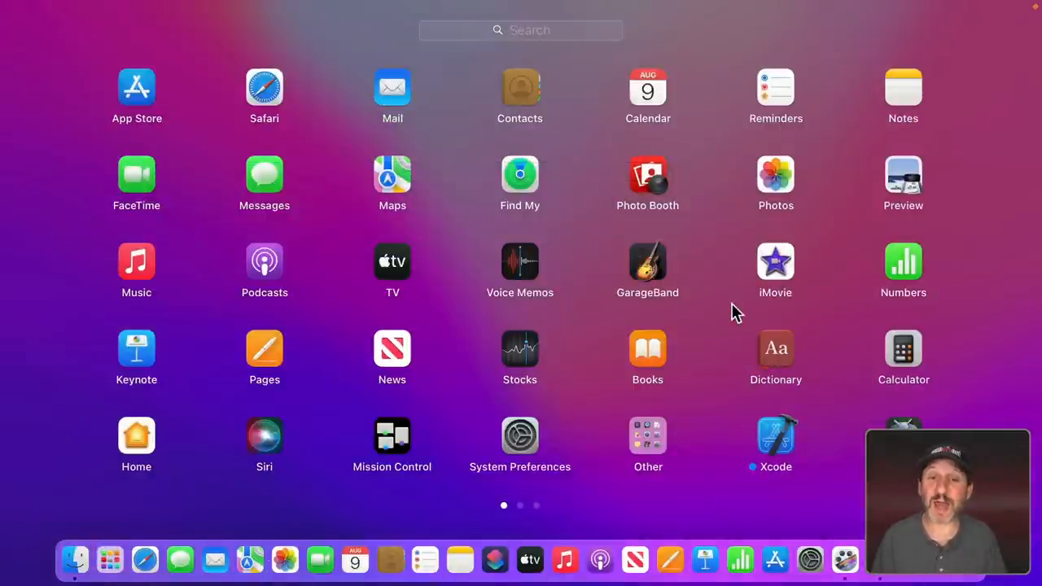
pyautogui.hscroll(-3)
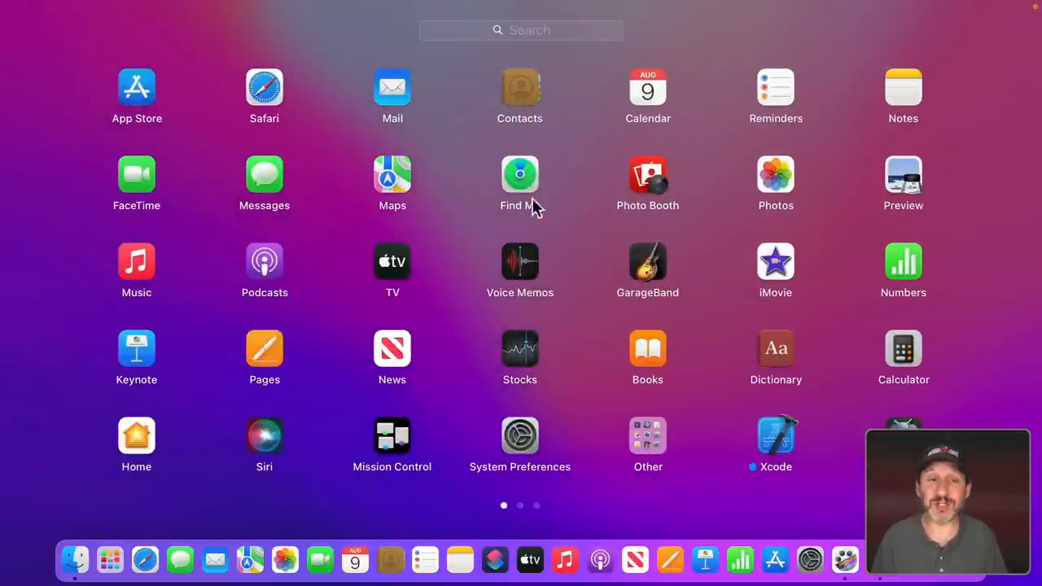
pyautogui.moveTo(543, 339)
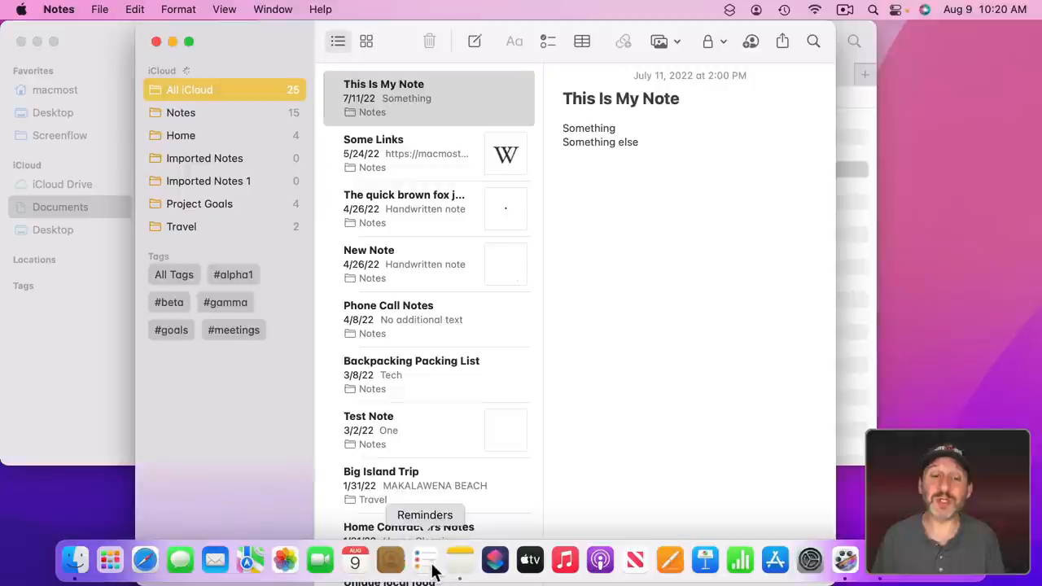
# - Open Reminders from the Dock
pyautogui.click(424, 559)
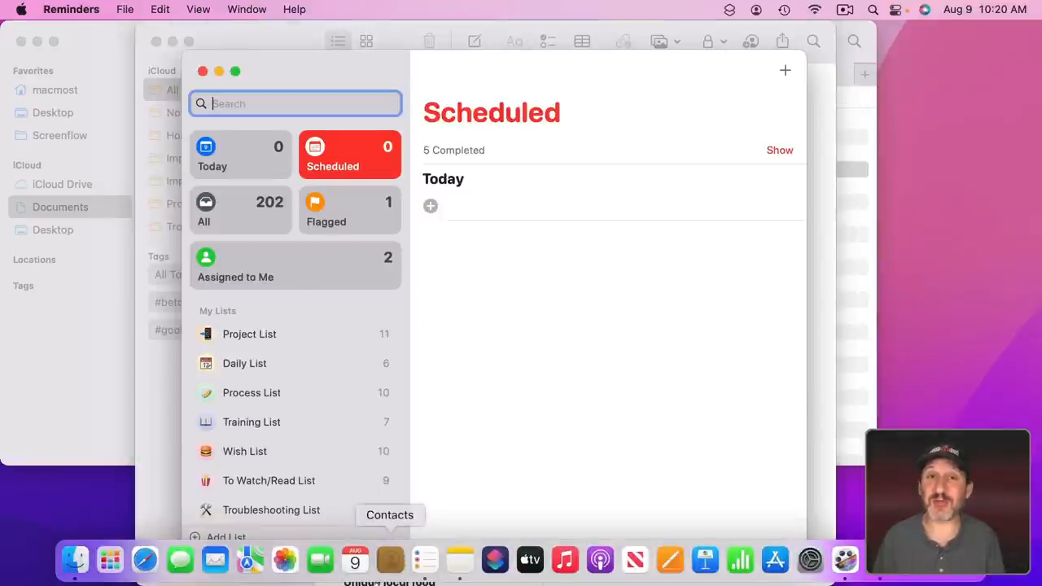
pyautogui.moveTo(320, 559)
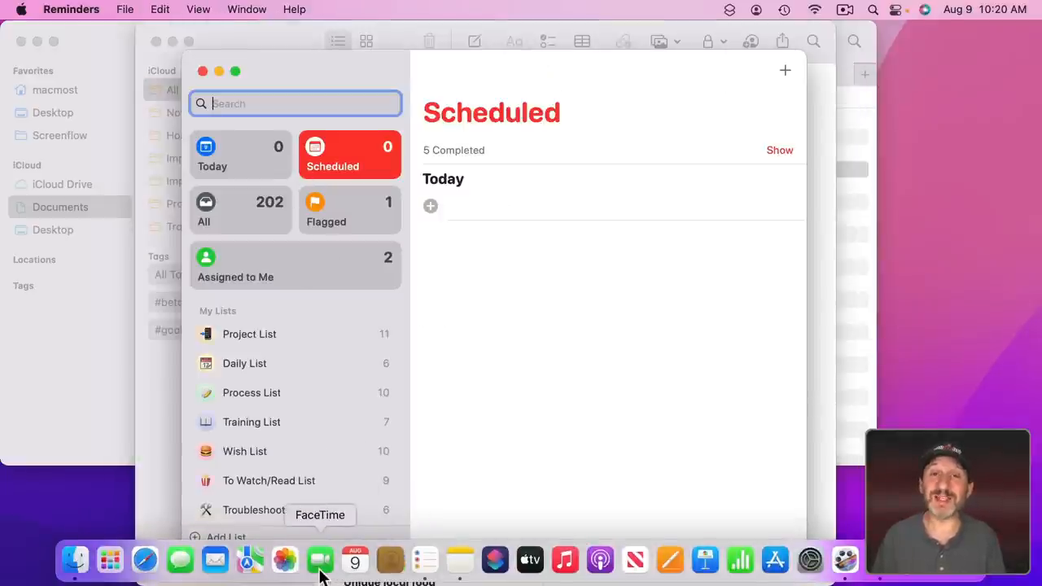
pyautogui.moveTo(284, 560)
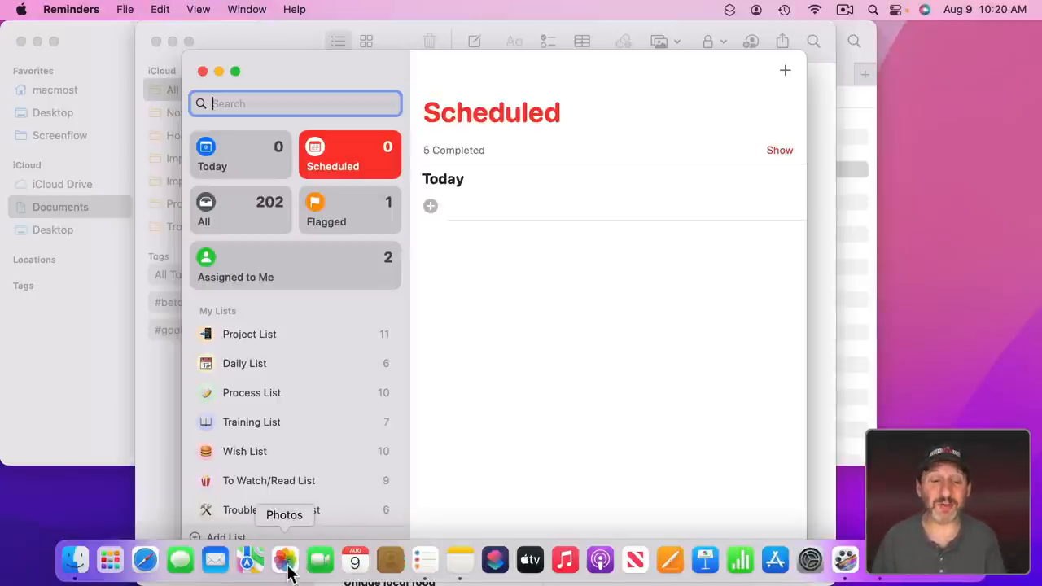
# - Open Contacts from the Dock and select a contact
pyautogui.click(389, 559)
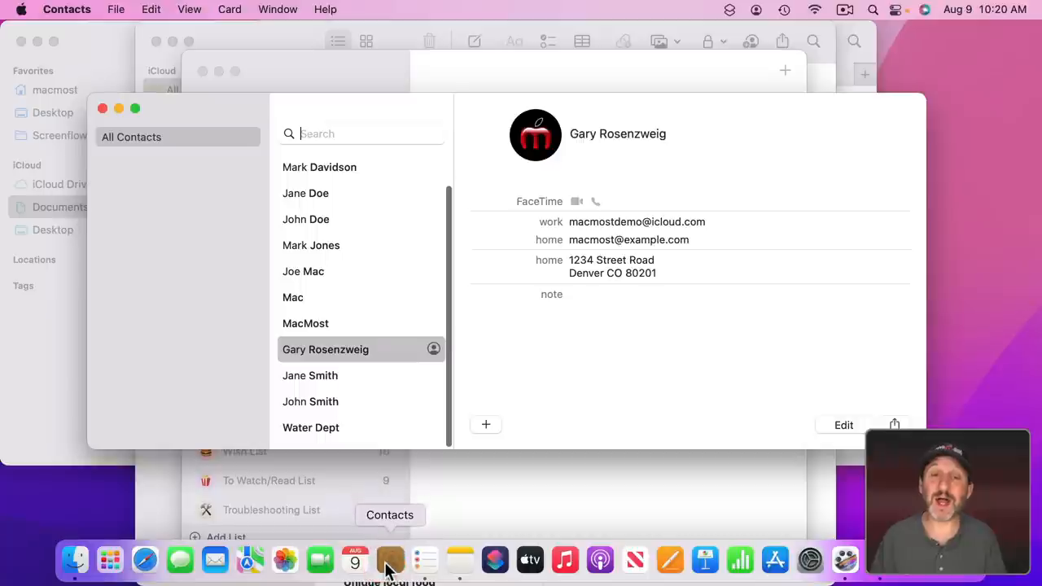
pyautogui.click(311, 245)
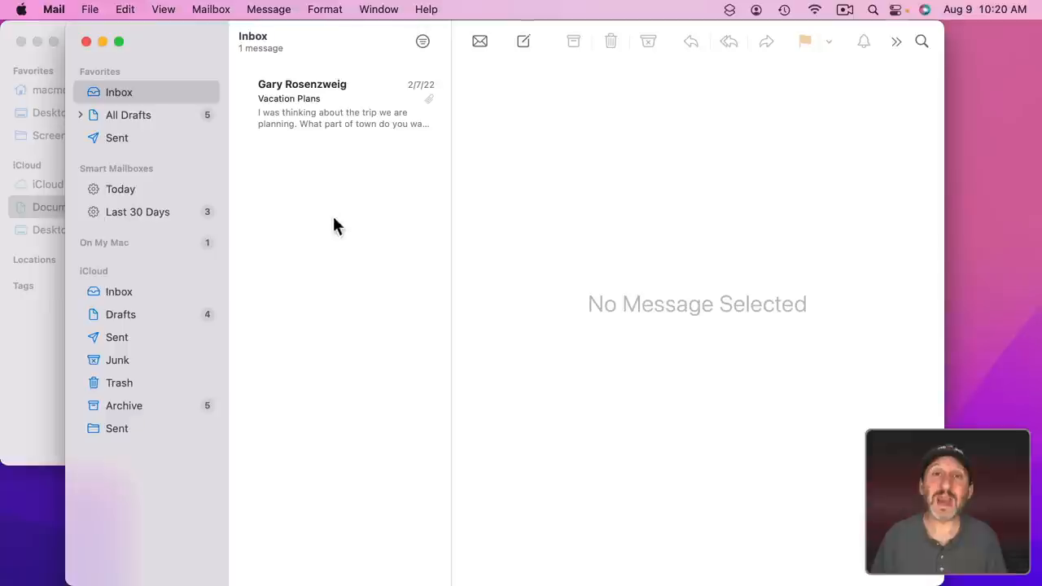
pyautogui.moveTo(378, 114)
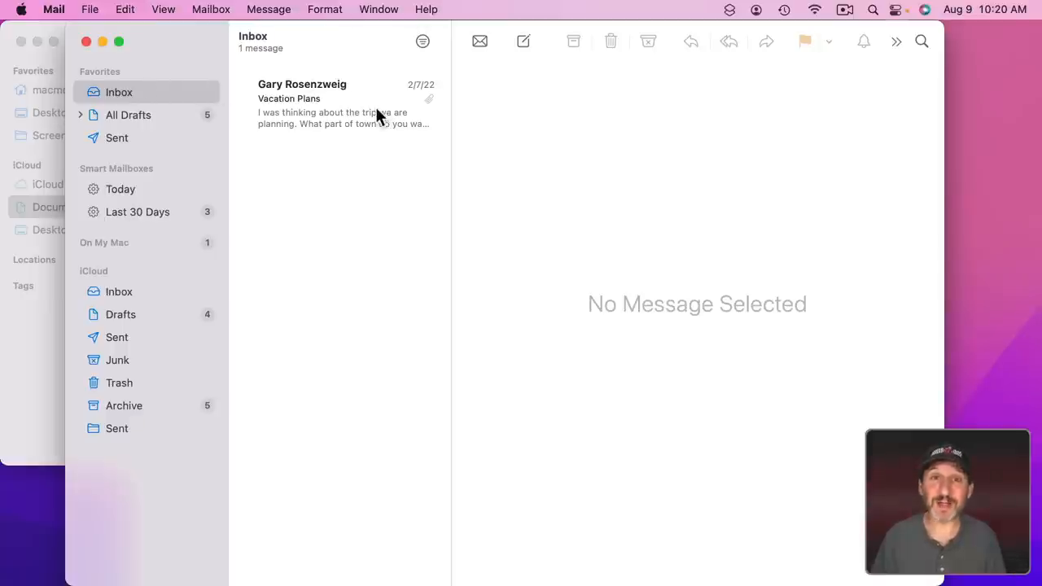
pyautogui.moveTo(204, 107)
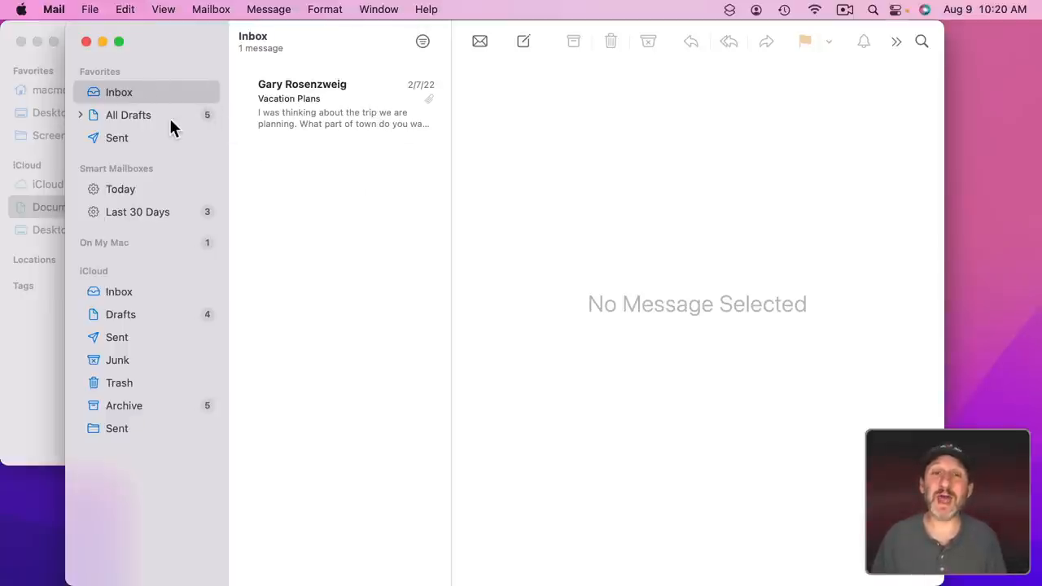
pyautogui.moveTo(491, 253)
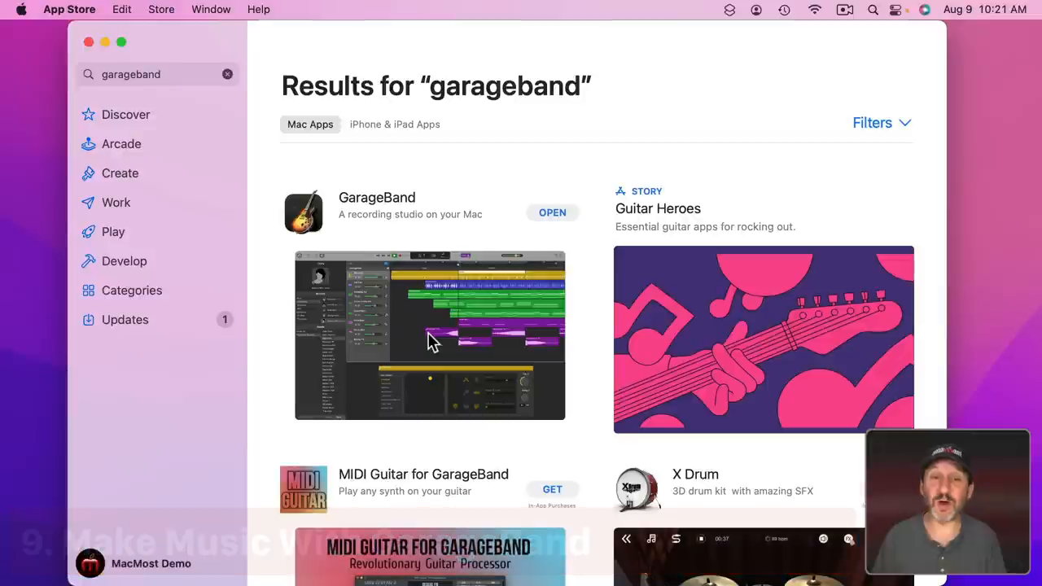
# - Open GarageBand's details page from the search results and launch it
pyautogui.click(377, 197)
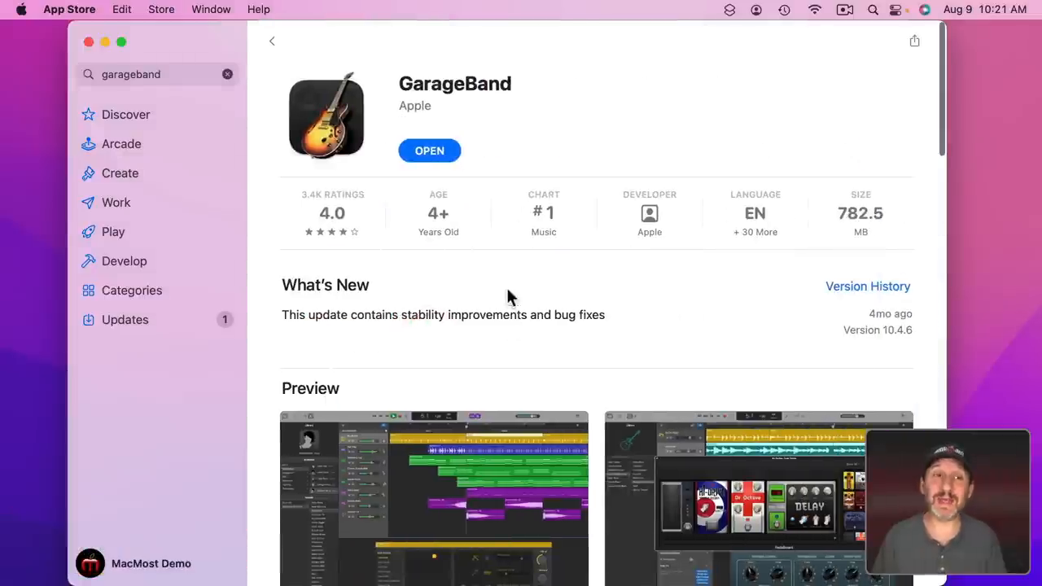
pyautogui.click(429, 150)
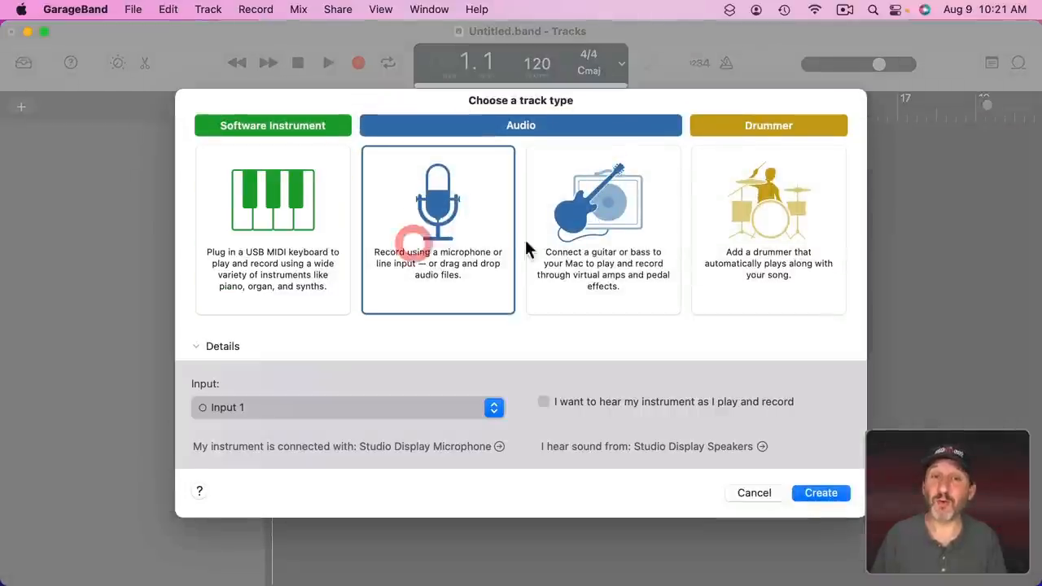
pyautogui.moveTo(567, 226)
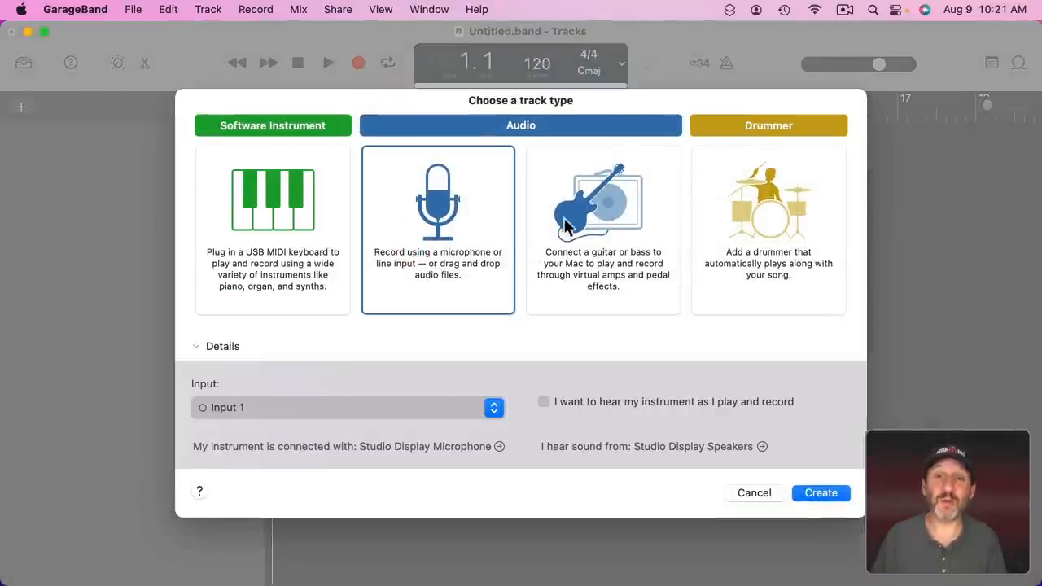
# - Preview the guitar track type, then pick Software Instrument instead
pyautogui.click(602, 201)
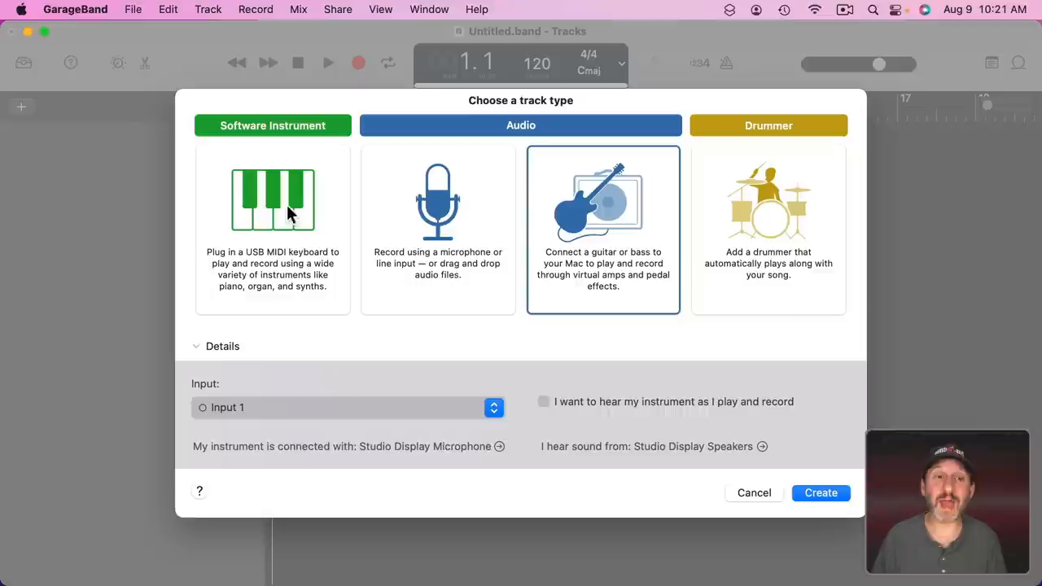
pyautogui.click(767, 230)
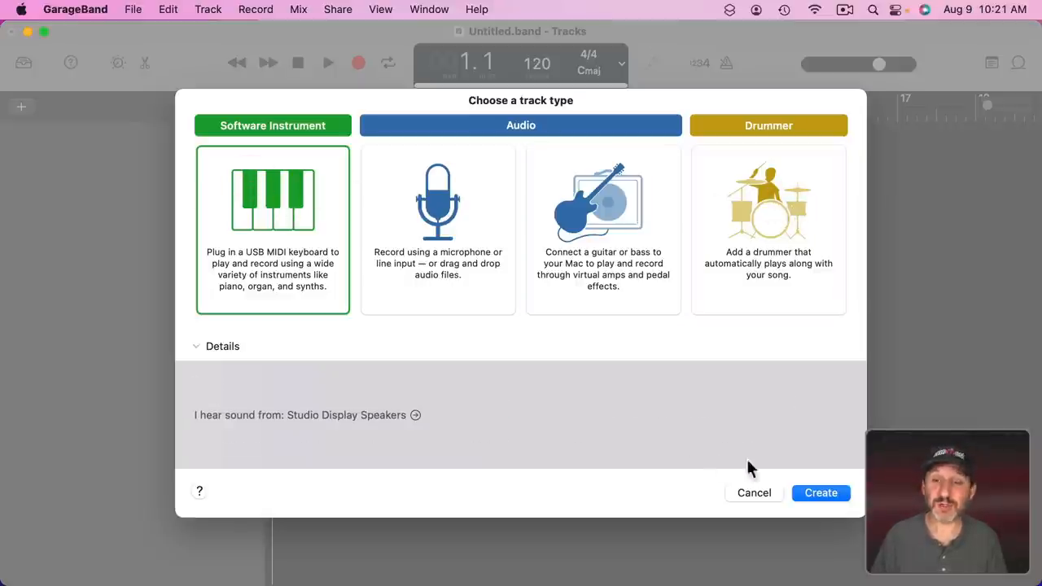
# - Show the on-screen keyboard via the Window menu and play a note
pyautogui.click(820, 492)
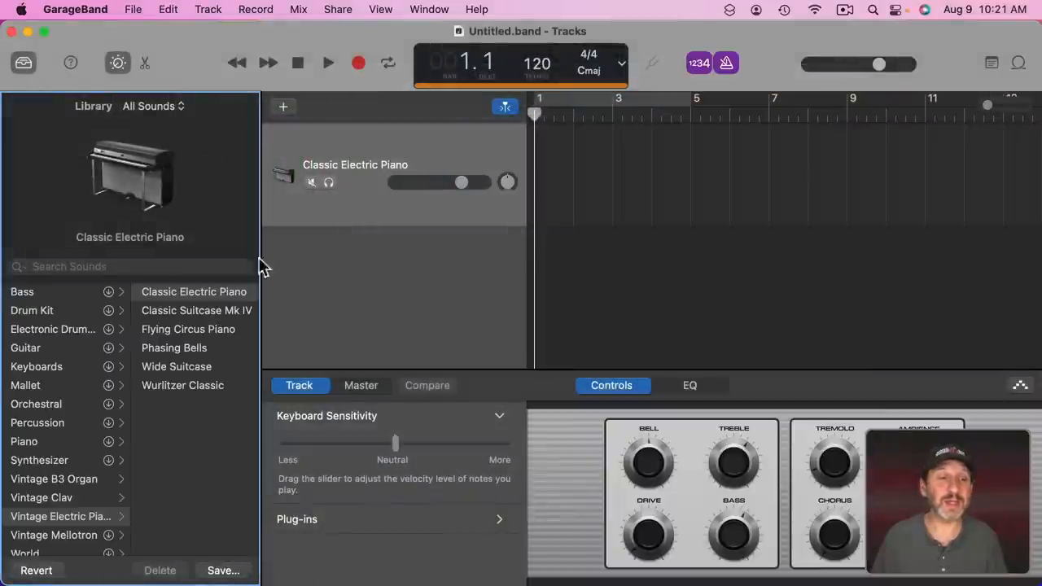
pyautogui.moveTo(73, 498)
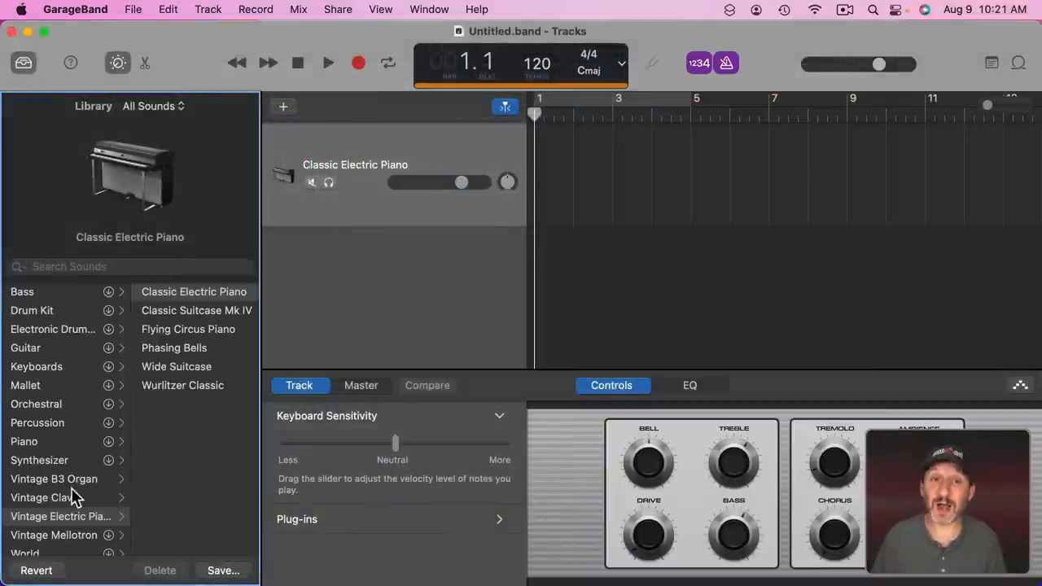
pyautogui.click(429, 9)
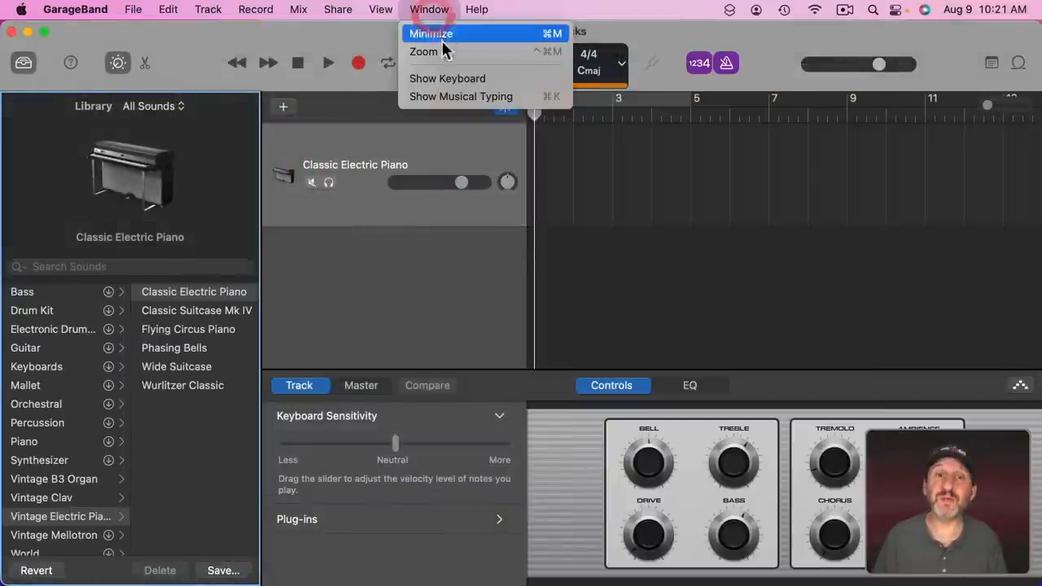
pyautogui.click(447, 79)
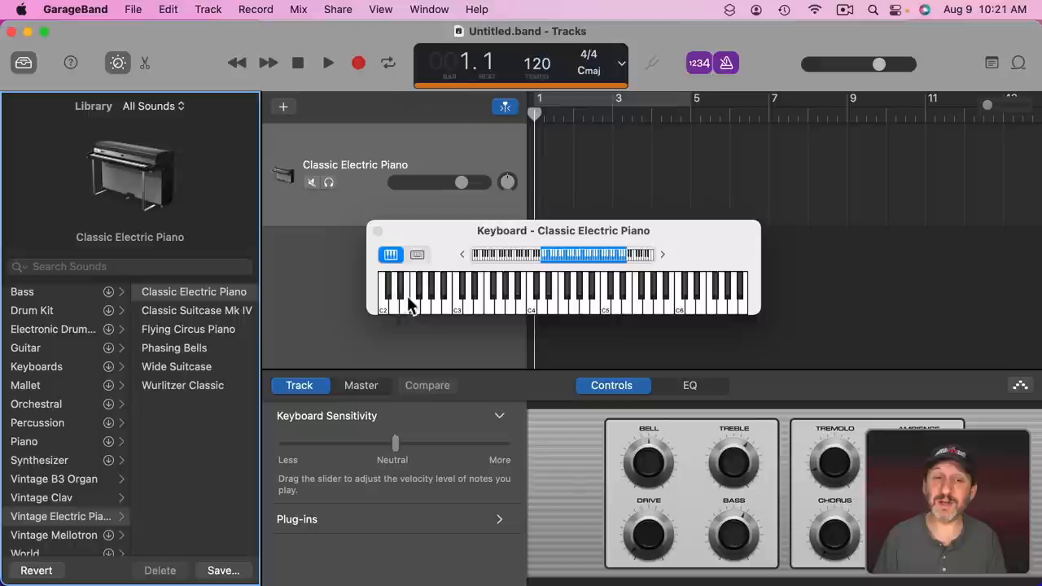
pyautogui.click(564, 297)
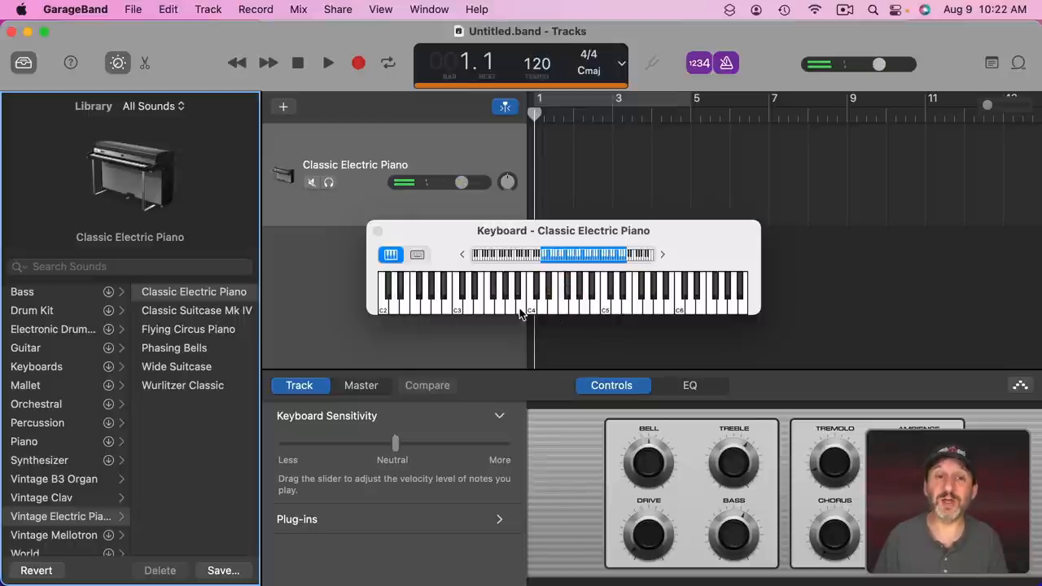
# - Switch to Musical Typing and bring up the Loop Browser
pyautogui.click(416, 254)
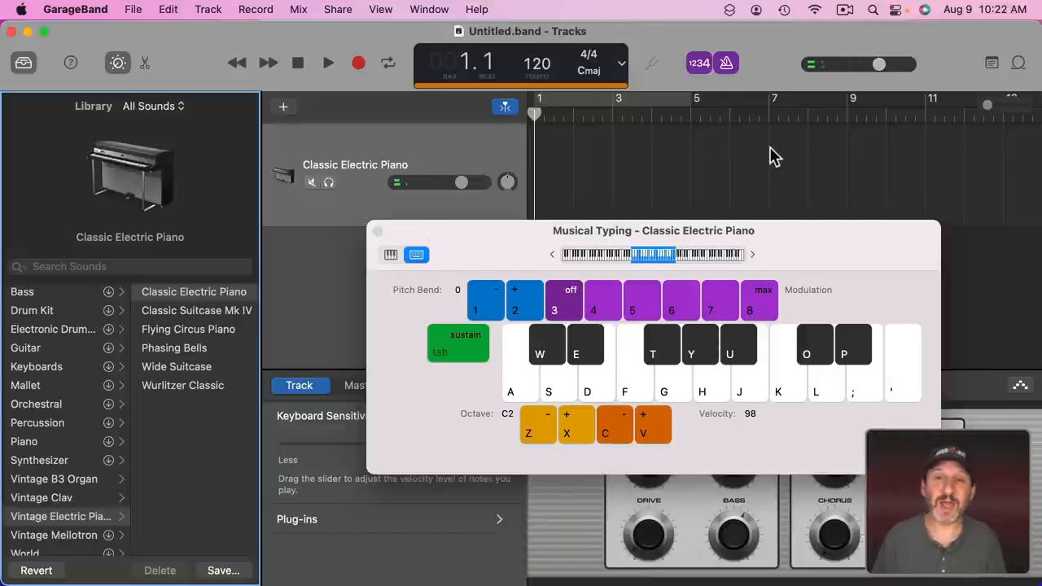
pyautogui.click(1018, 63)
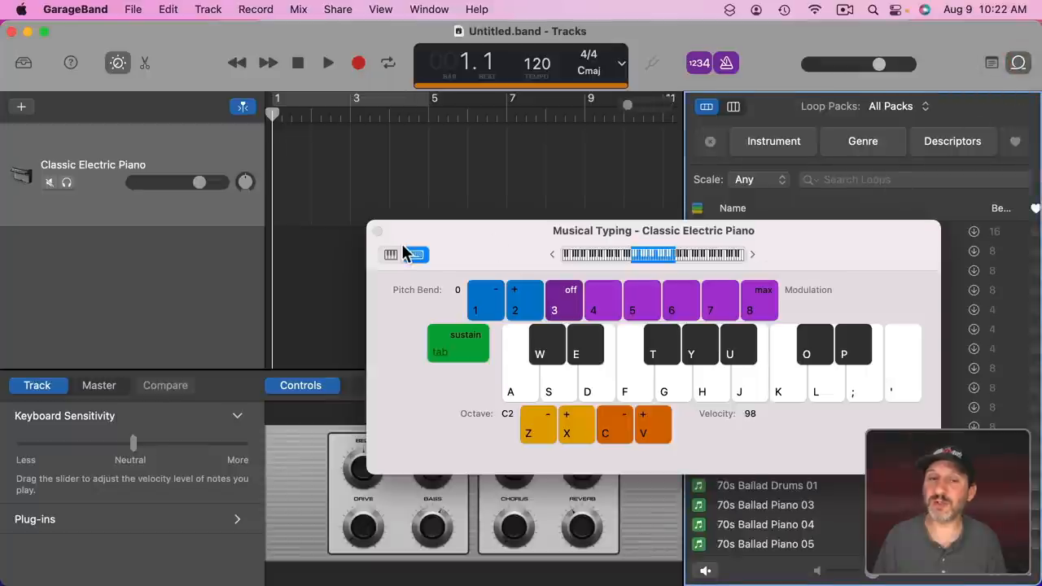
pyautogui.click(377, 231)
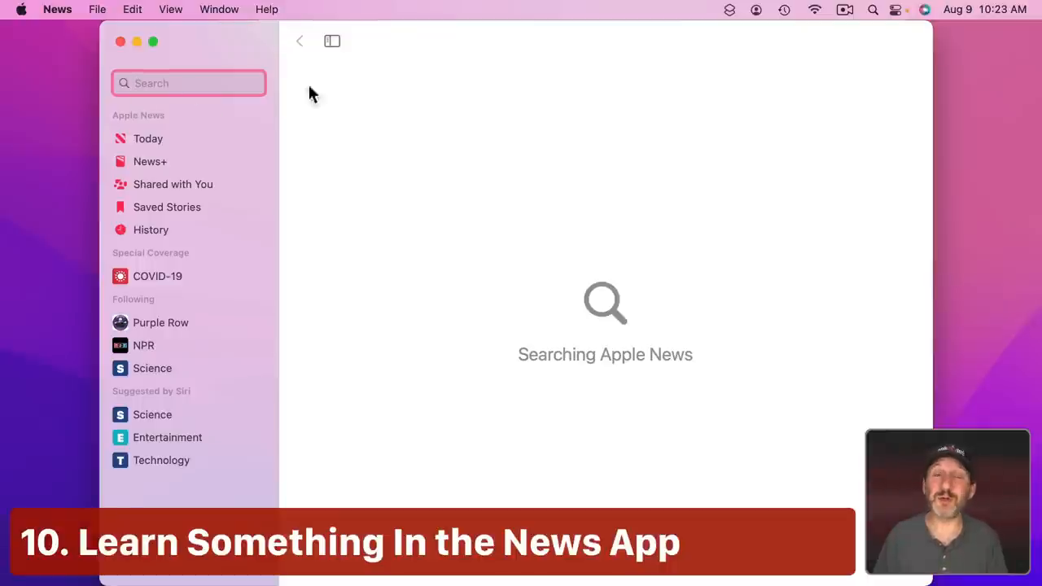
pyautogui.moveTo(520, 100)
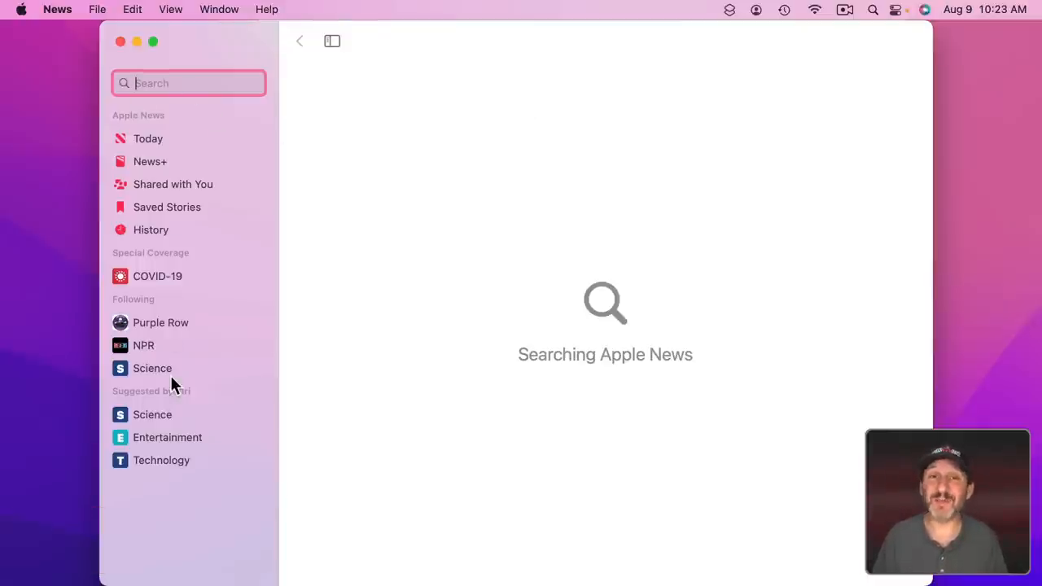
pyautogui.moveTo(179, 241)
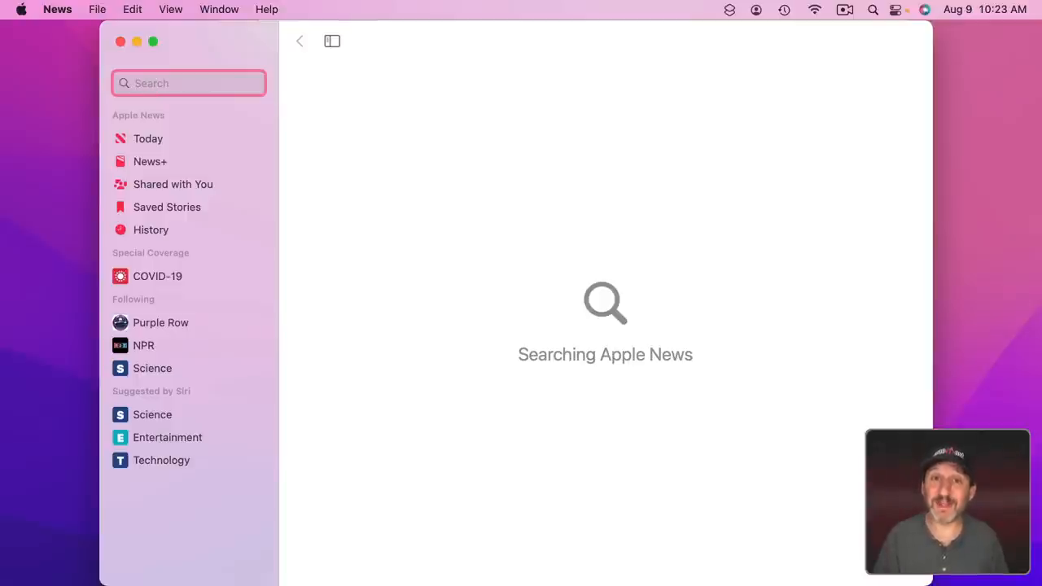
# - Search News for 'hadron collider' and scroll through the results
pyautogui.write('hadr')
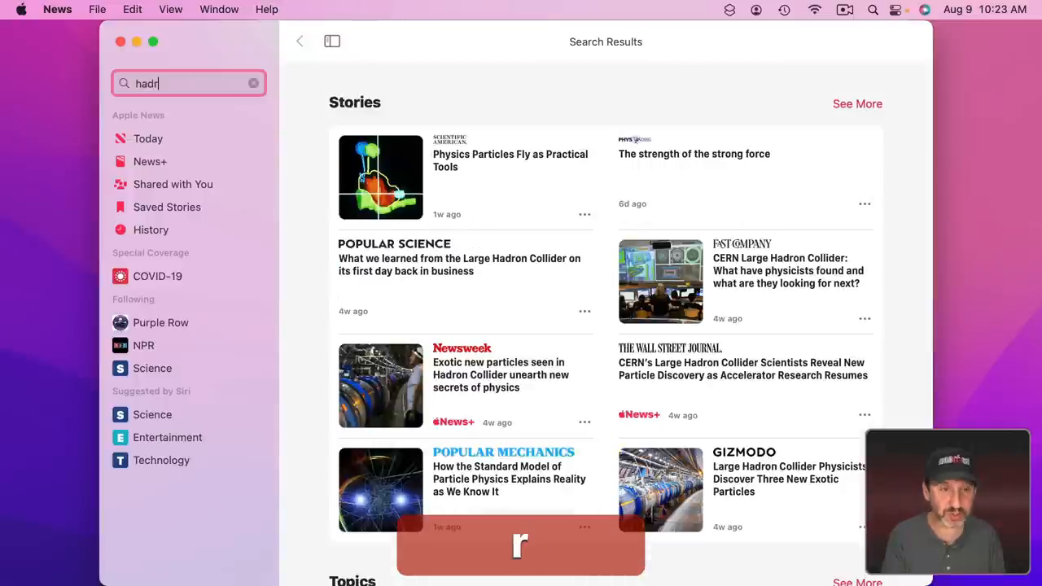
pyautogui.write('on')
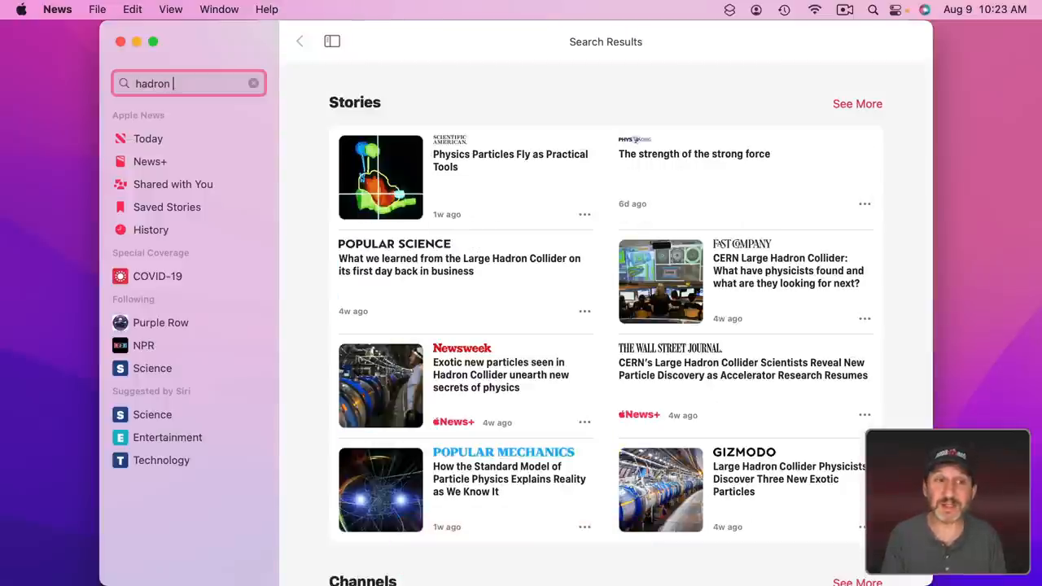
pyautogui.write('collider')
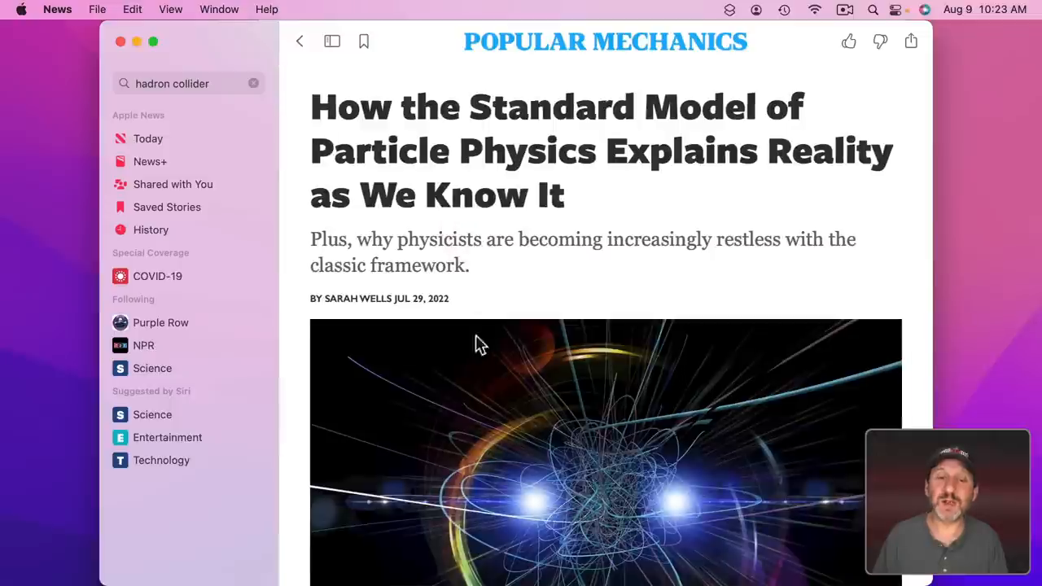
pyautogui.scroll(-3)
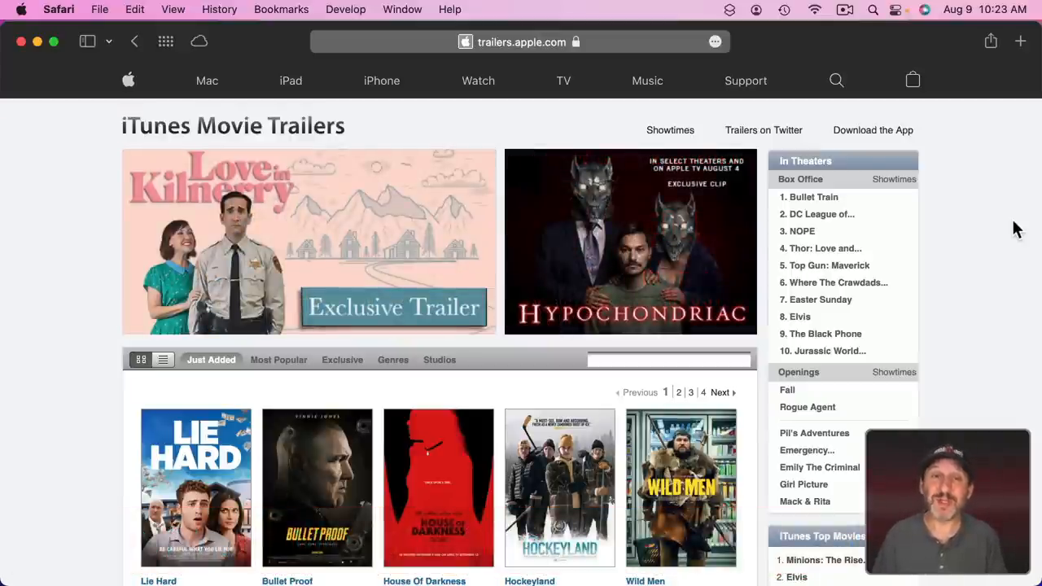
pyautogui.moveTo(909, 227)
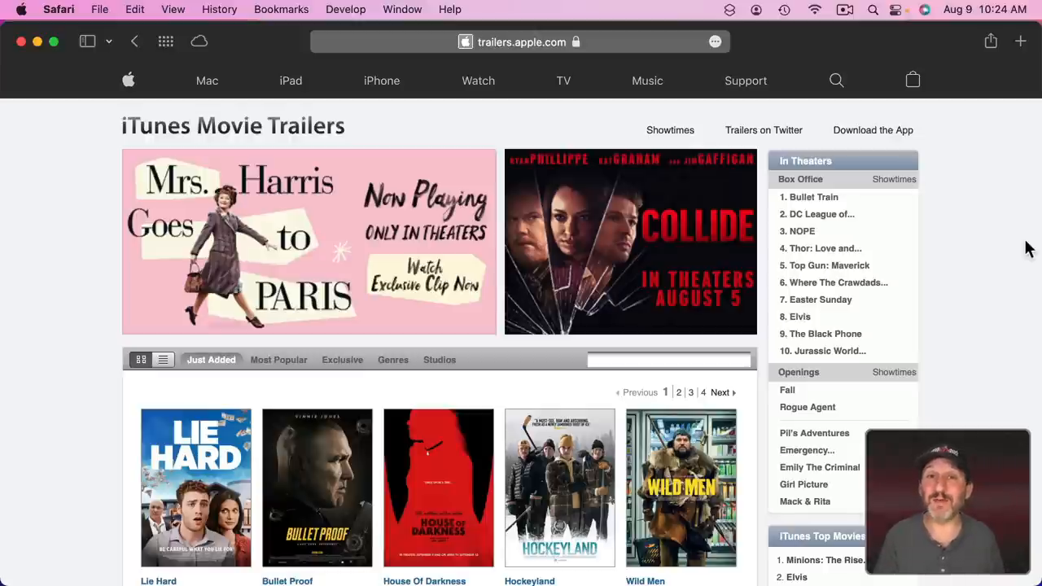
pyautogui.moveTo(517, 61)
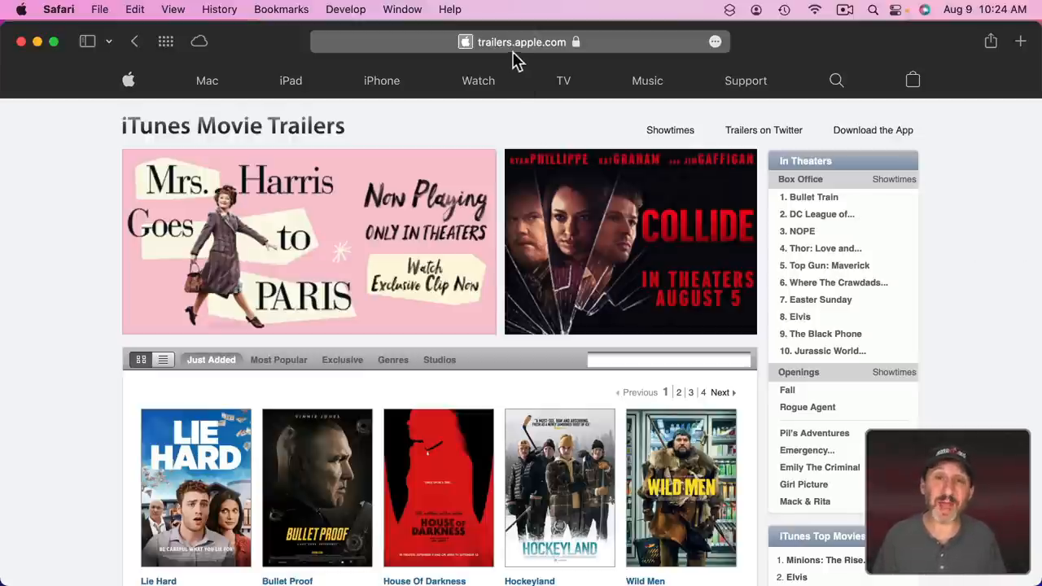
pyautogui.moveTo(438, 408)
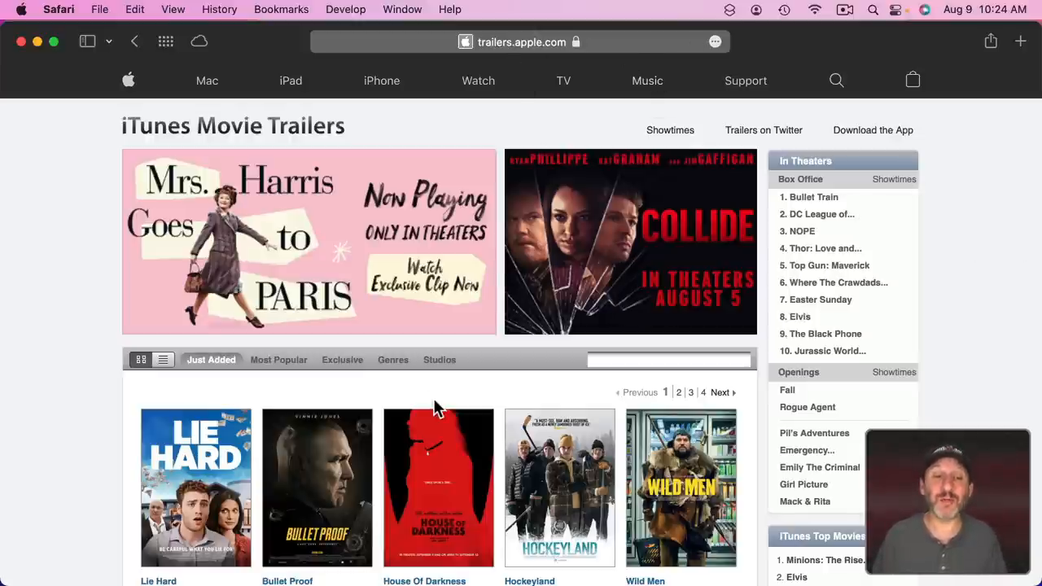
# - Scroll down through the Just Added trailer posters on trailers.apple.com, then back to the top
pyautogui.scroll(-3)
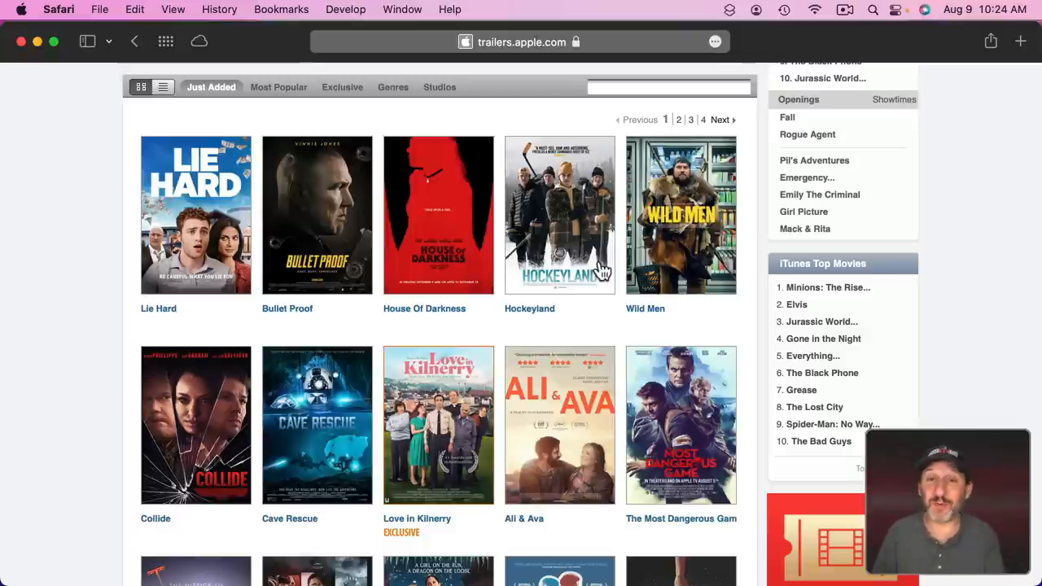
pyautogui.scroll(-3)
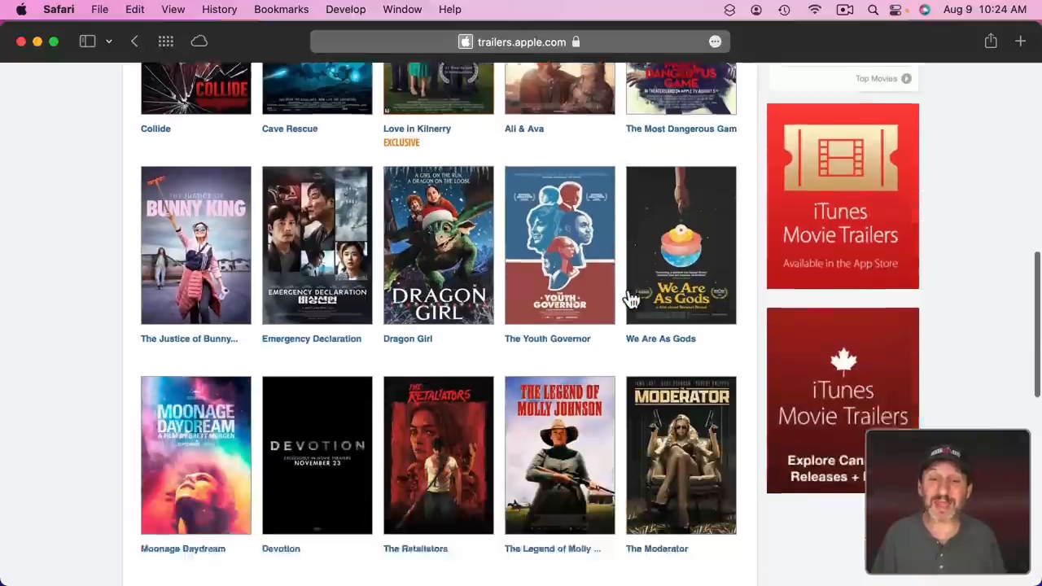
pyautogui.scroll(-3)
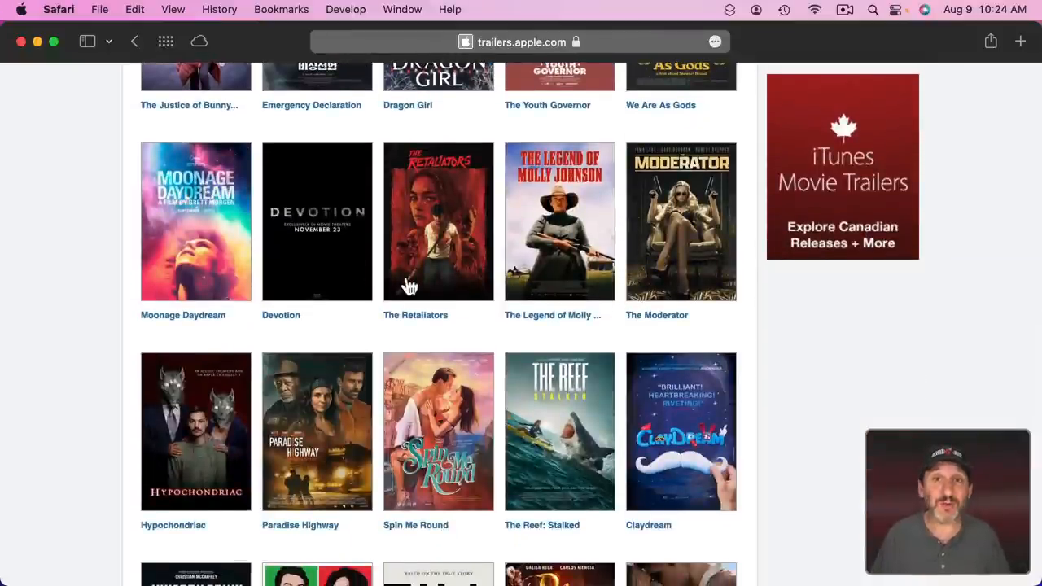
pyautogui.scroll(-3)
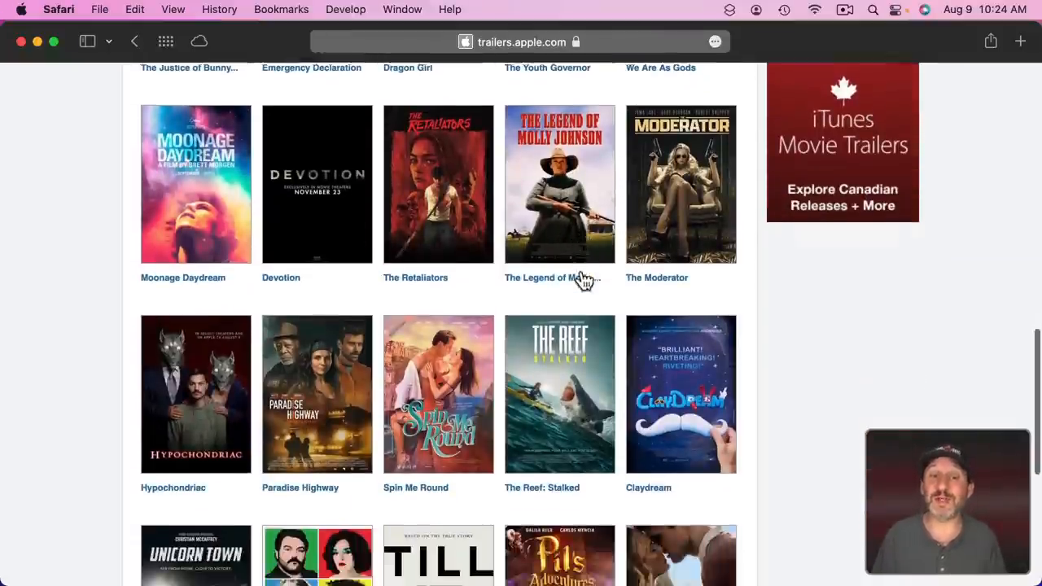
pyautogui.scroll(3)
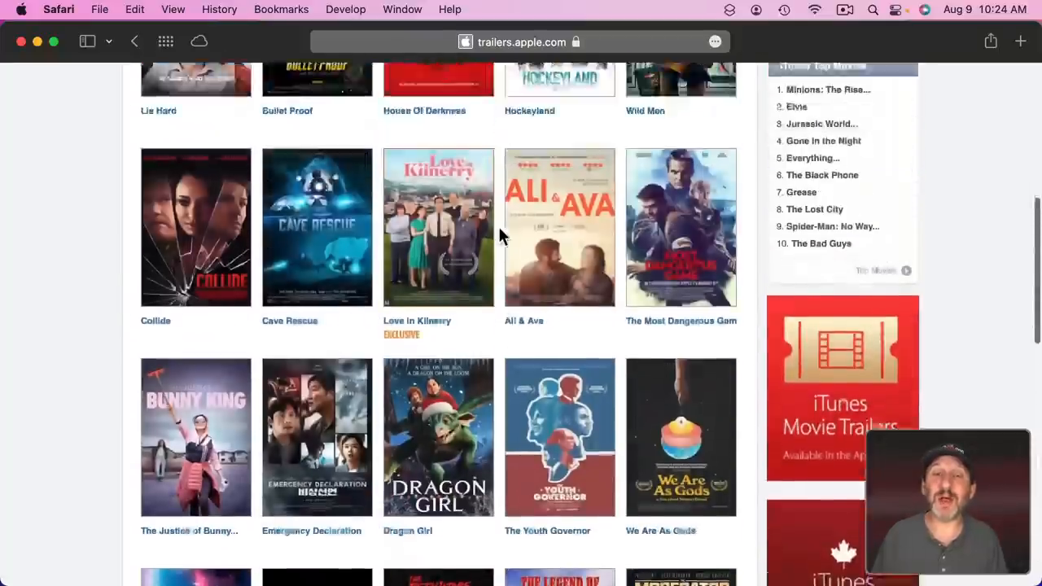
pyautogui.scroll(3)
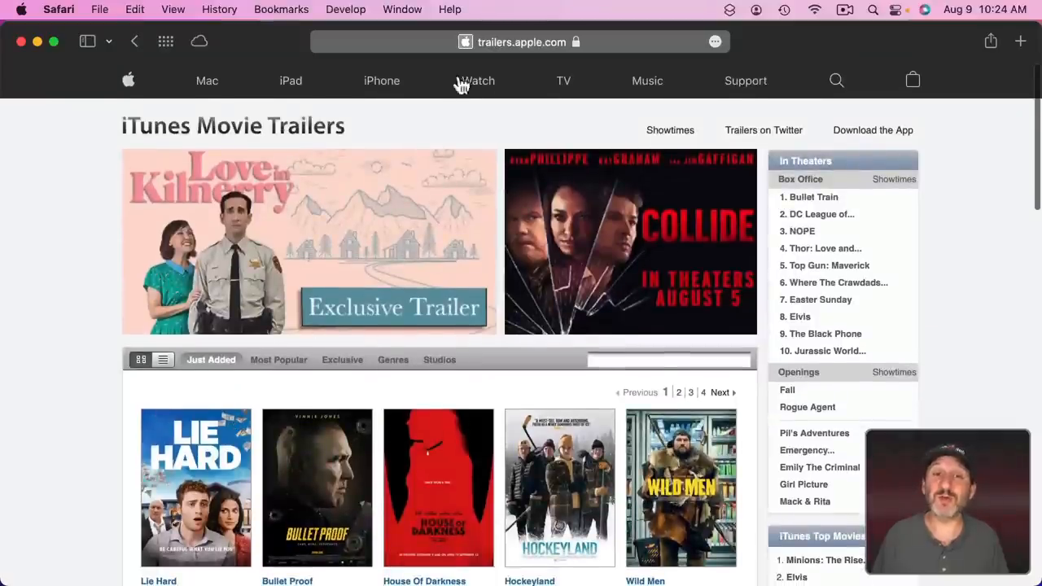
pyautogui.moveTo(615, 141)
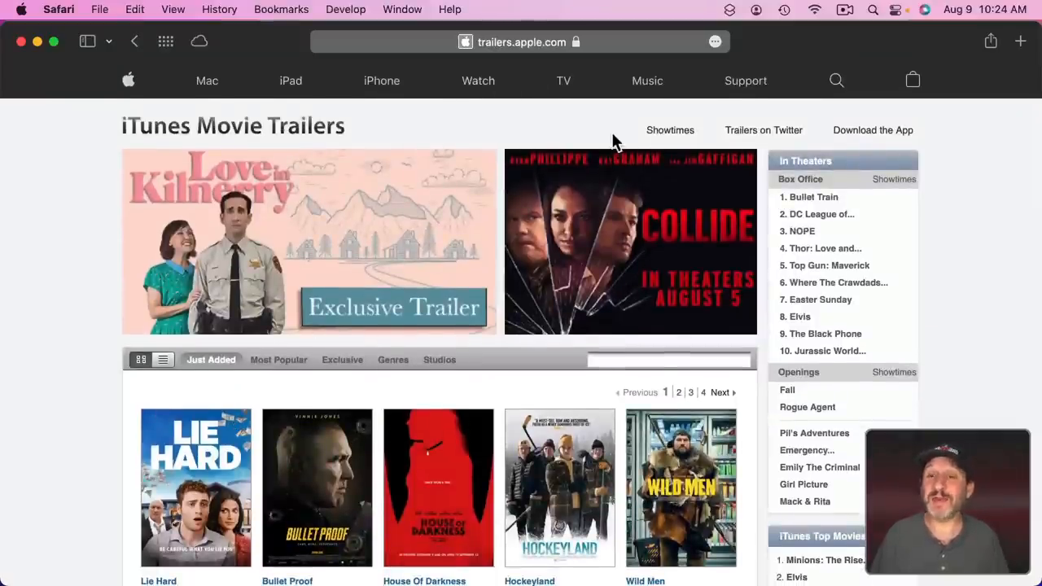